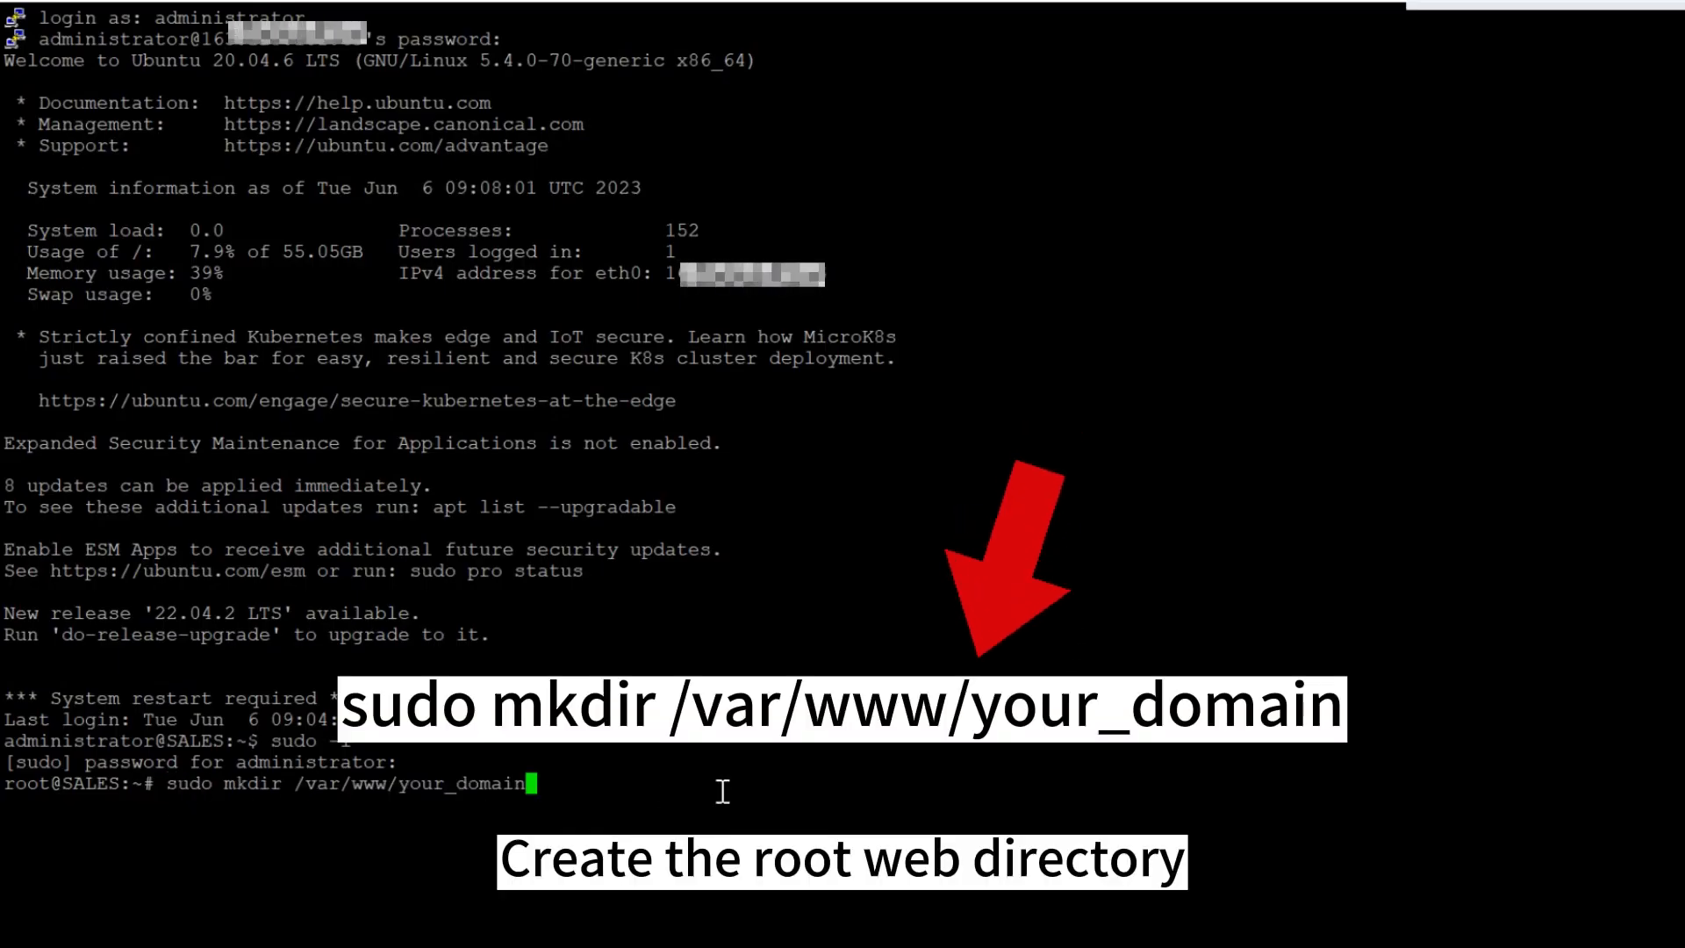
# Step: Create /var/www/your_domain and give $USER ownership of it recursively with chown -R
pyautogui.press('Return')
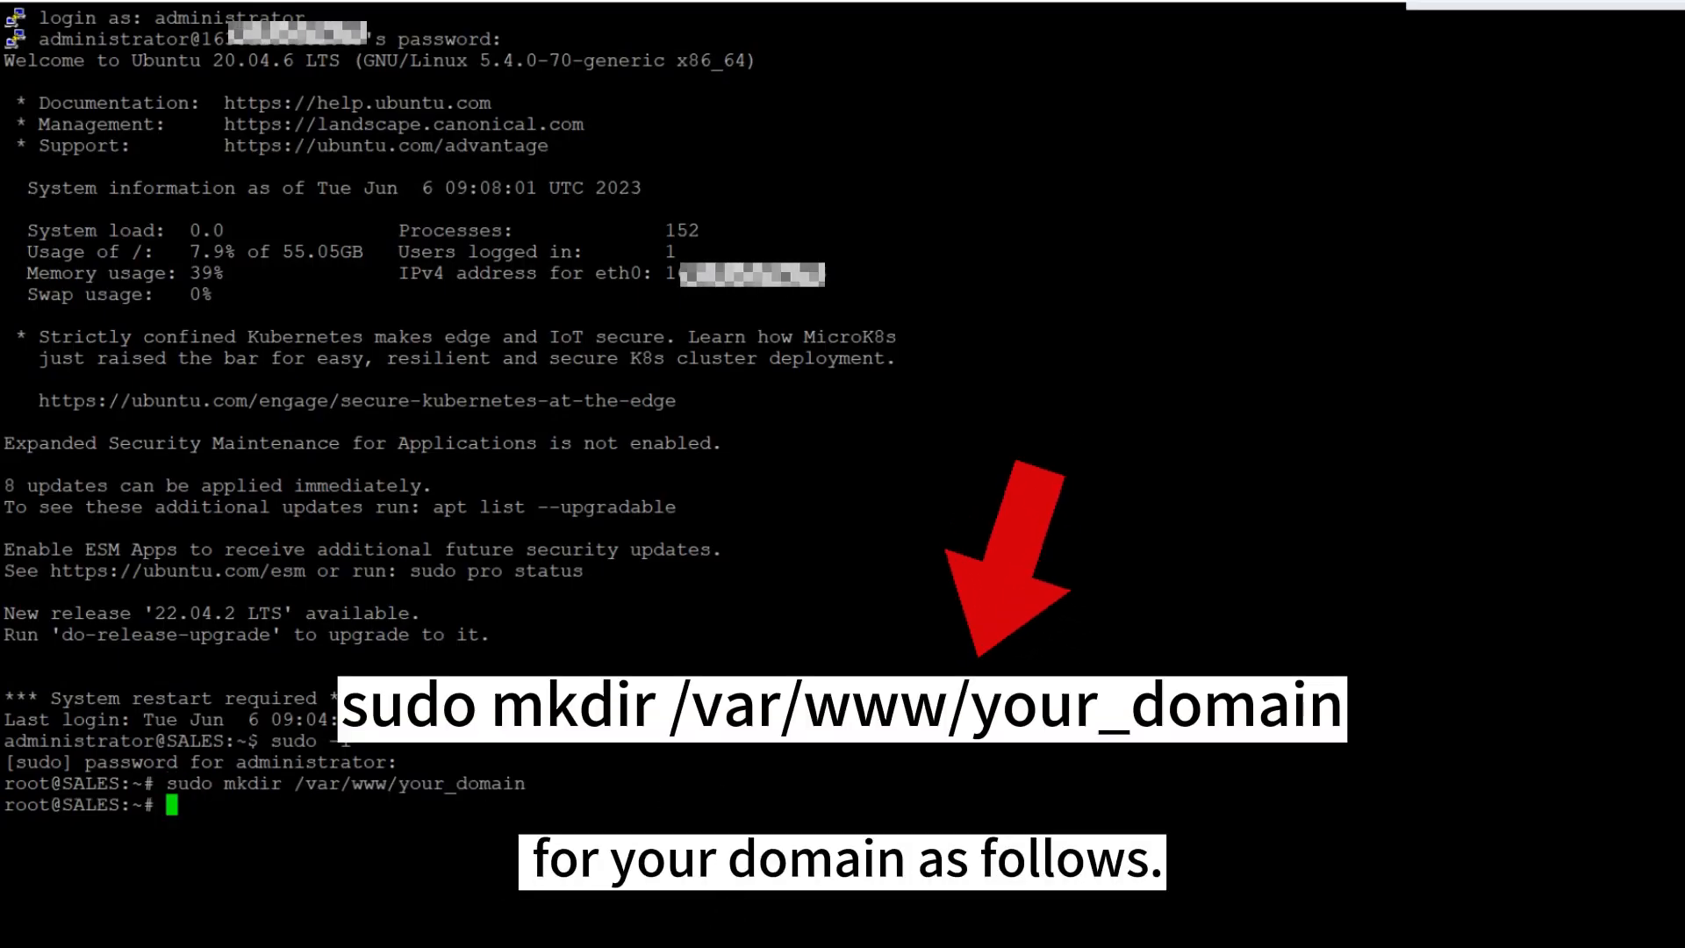
pyautogui.write('sudo chown -R $USER:$USER /var/www/your_domain')
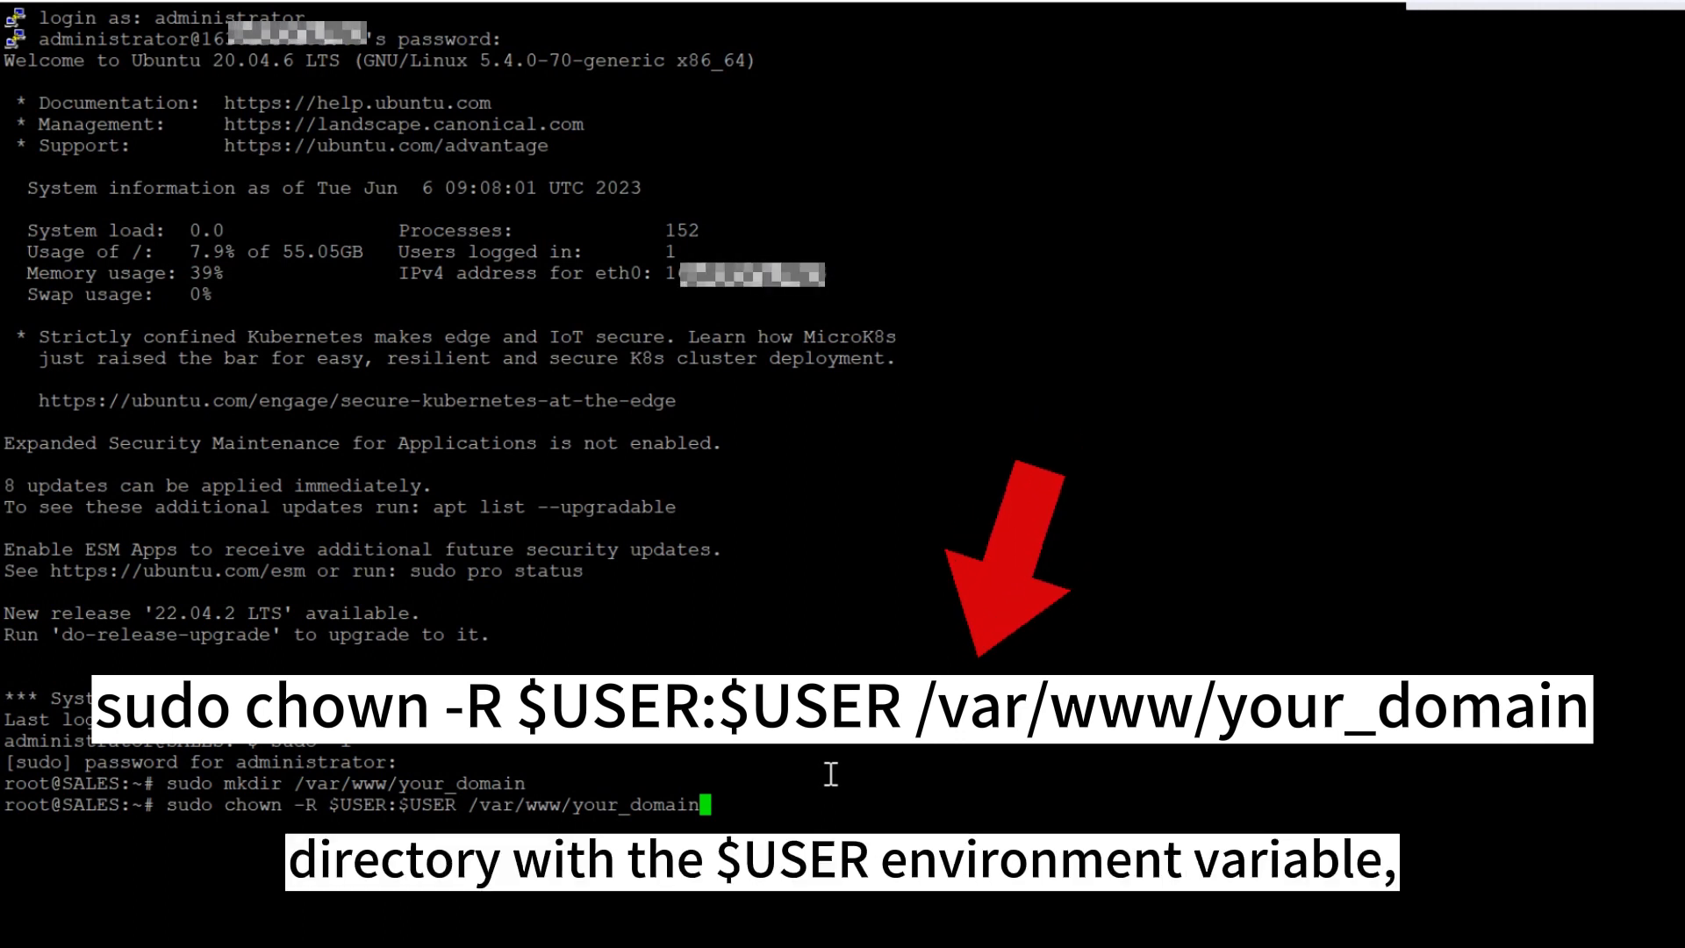
pyautogui.press('Return')
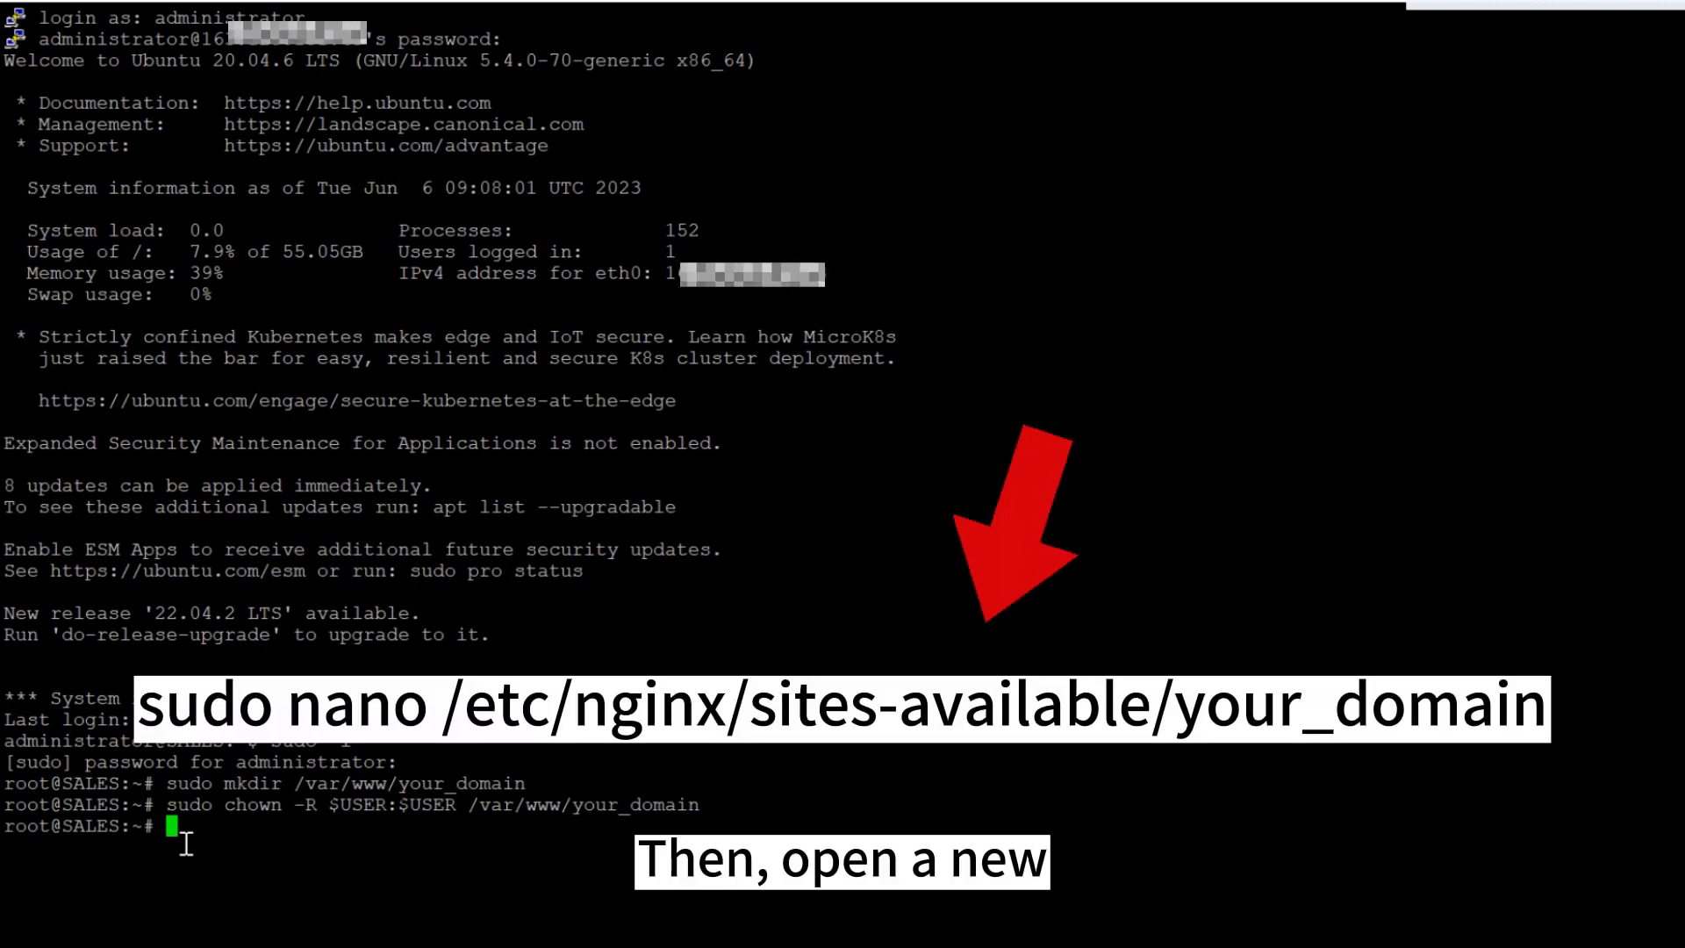
# Step: Write the your_domain server block to /etc/nginx/sites-available/your_domain in nano and save it
pyautogui.write('sudo nano /etc/nginx/sites-available/your_domain')
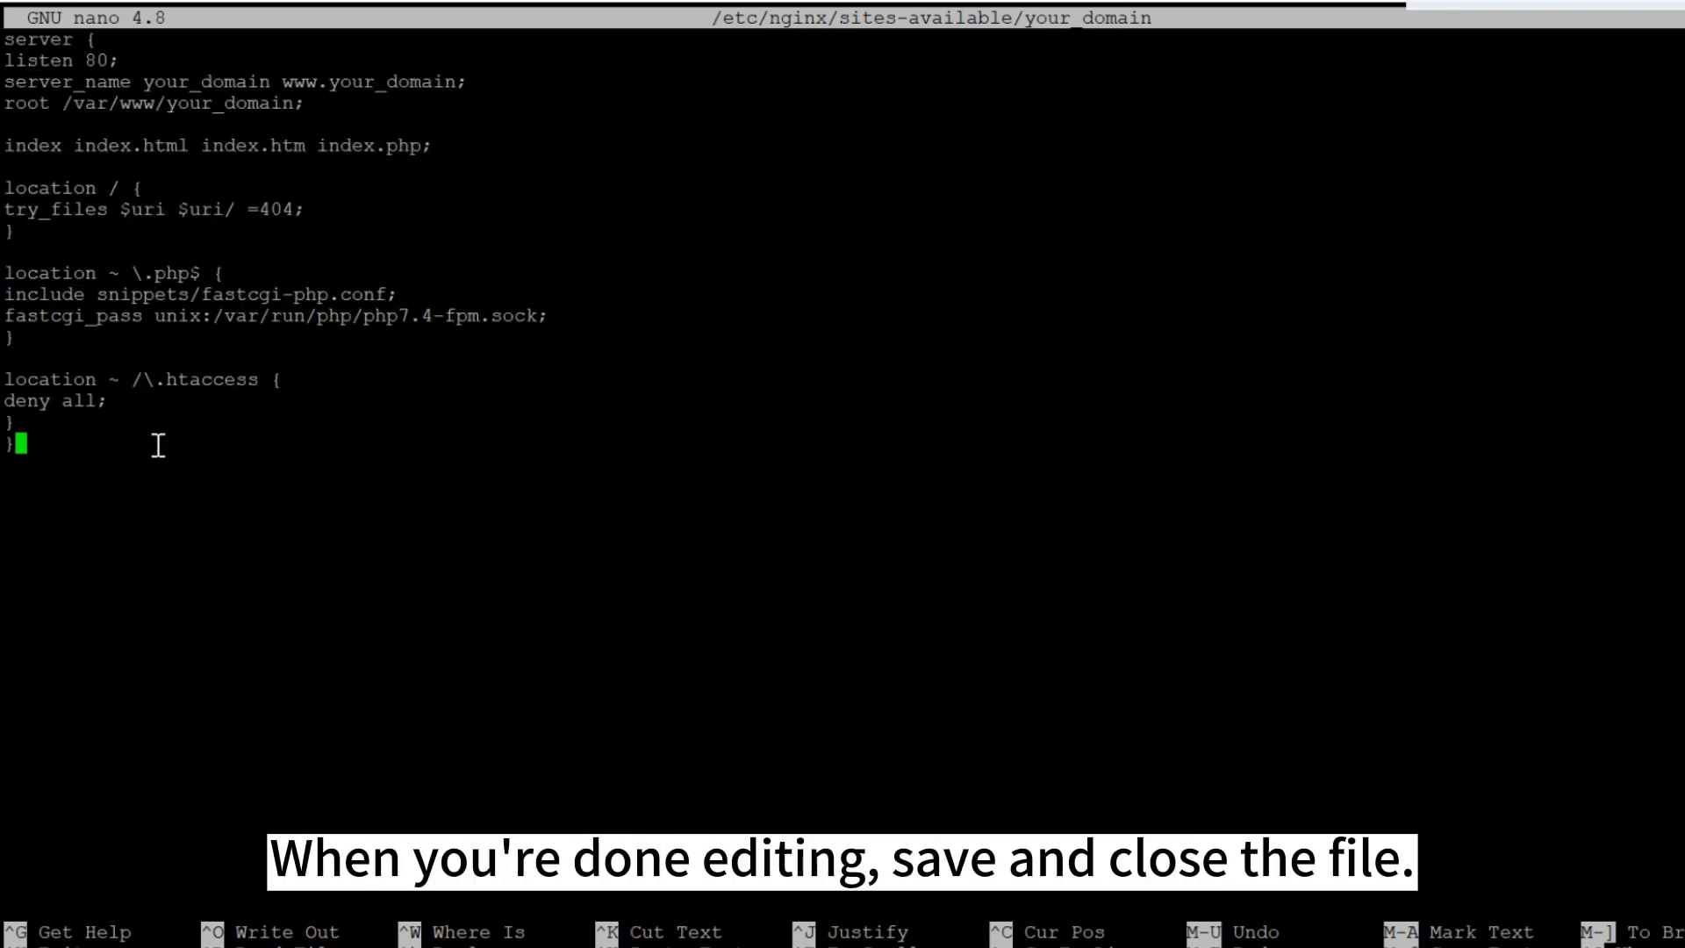
pyautogui.press('ctrl+x')
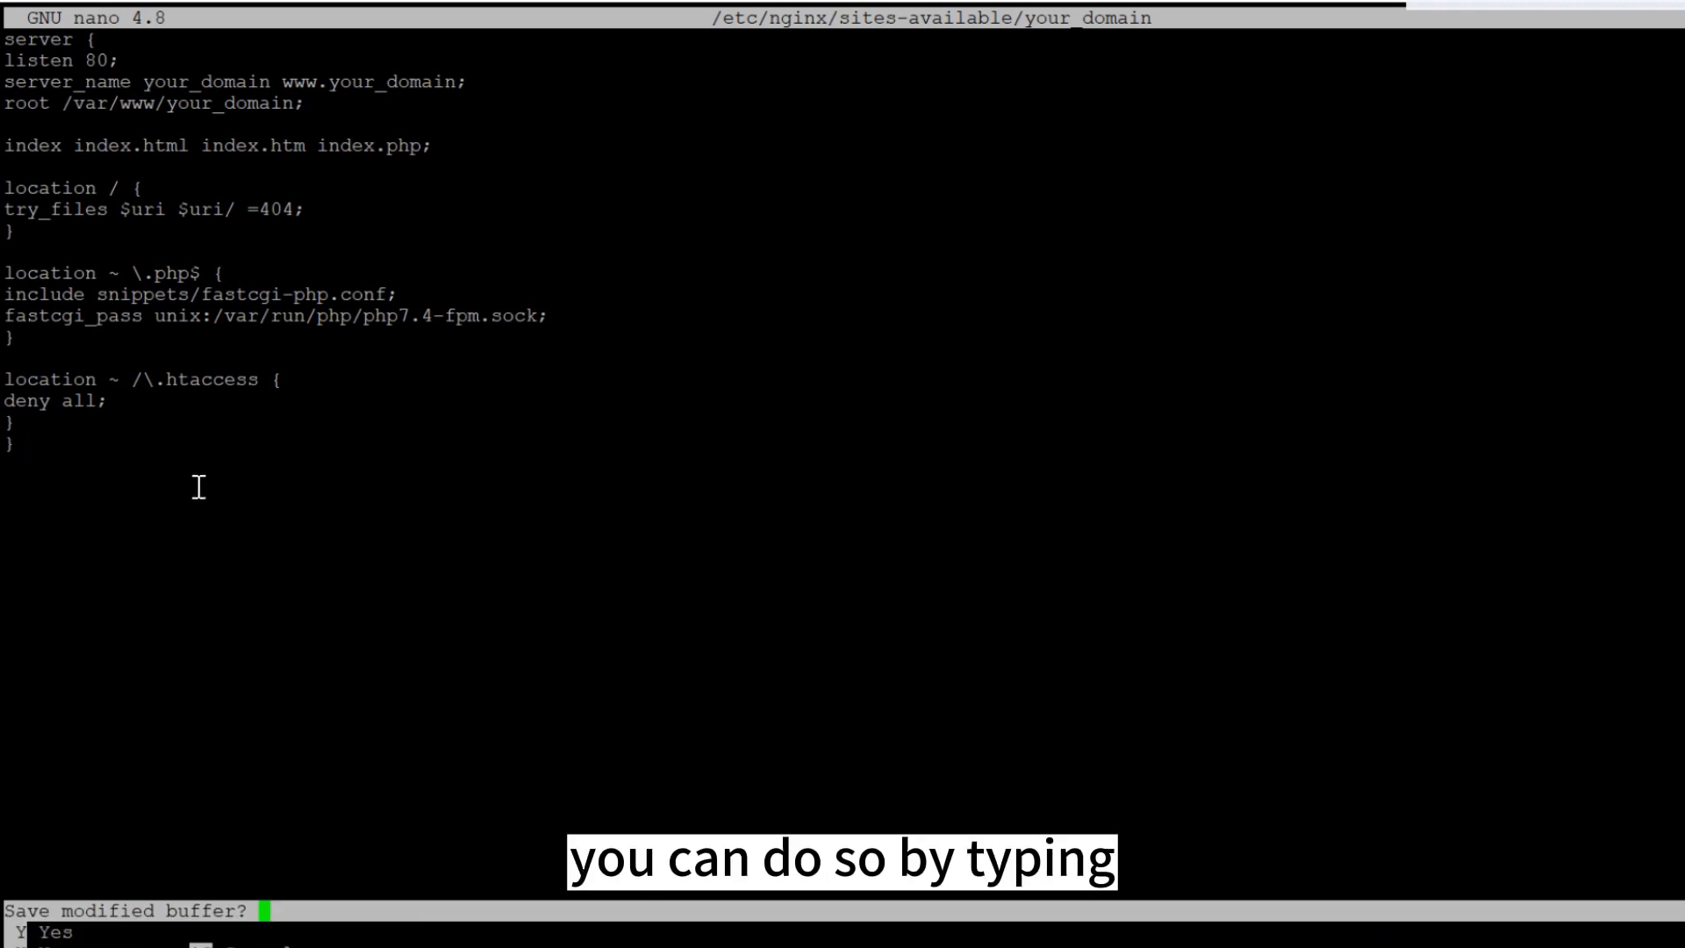
pyautogui.press('y')
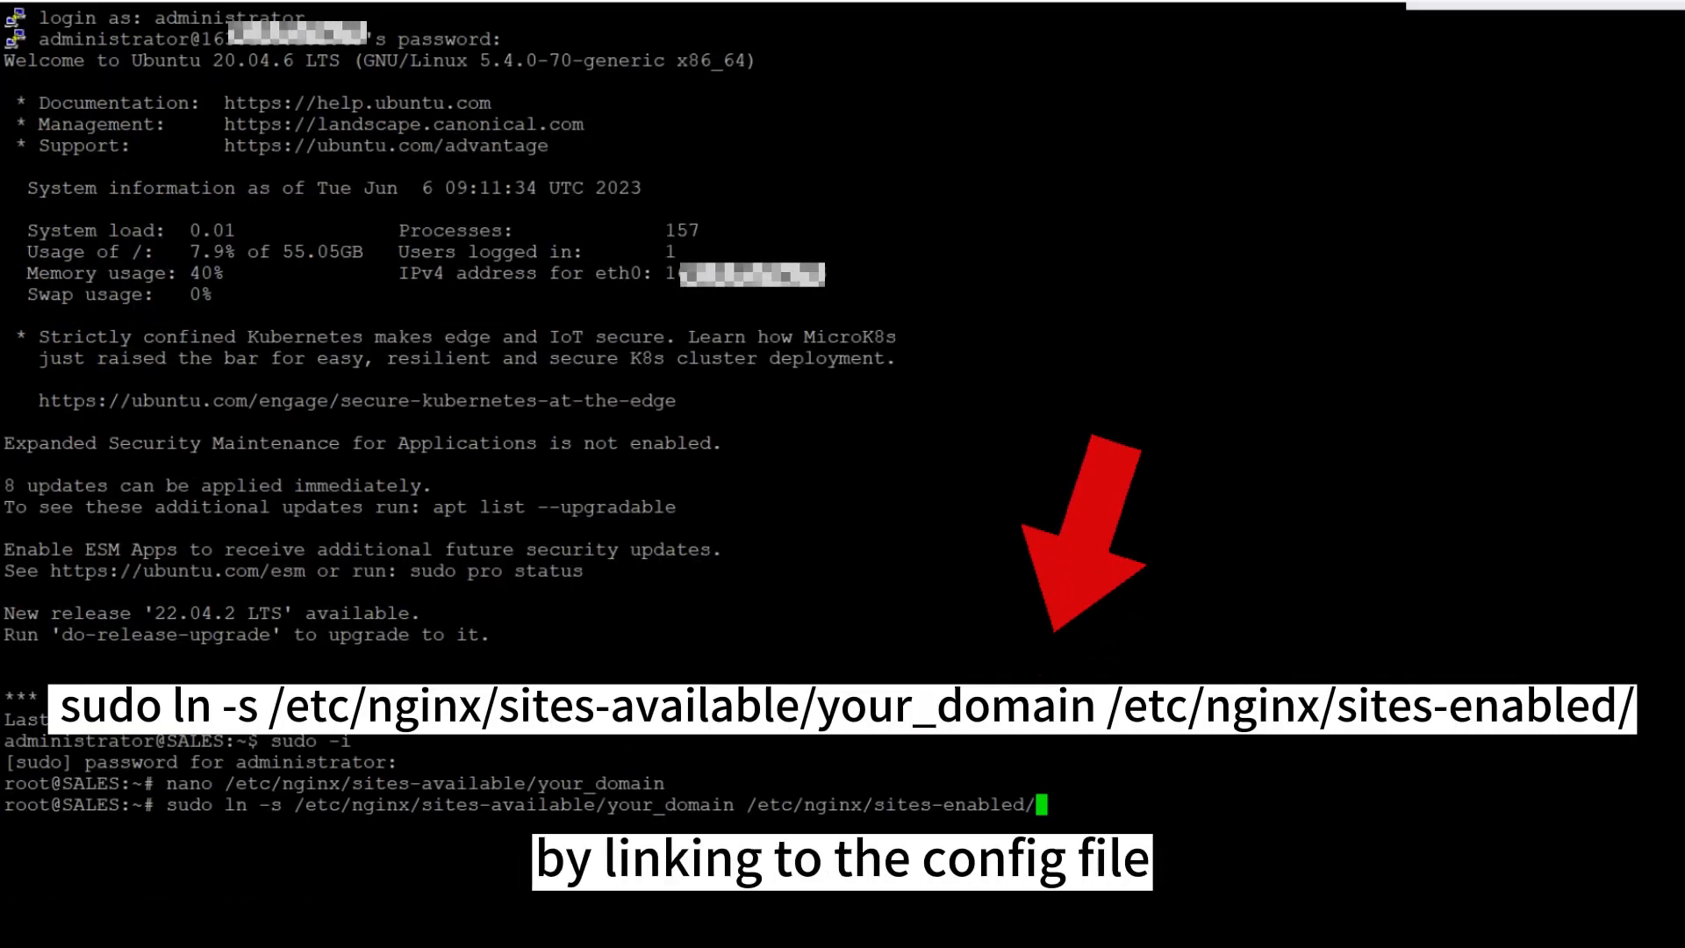
# Step: Link your_domain into sites-enabled, unlink the default site, pass nginx -t, and reload Nginx
pyautogui.press('Return')
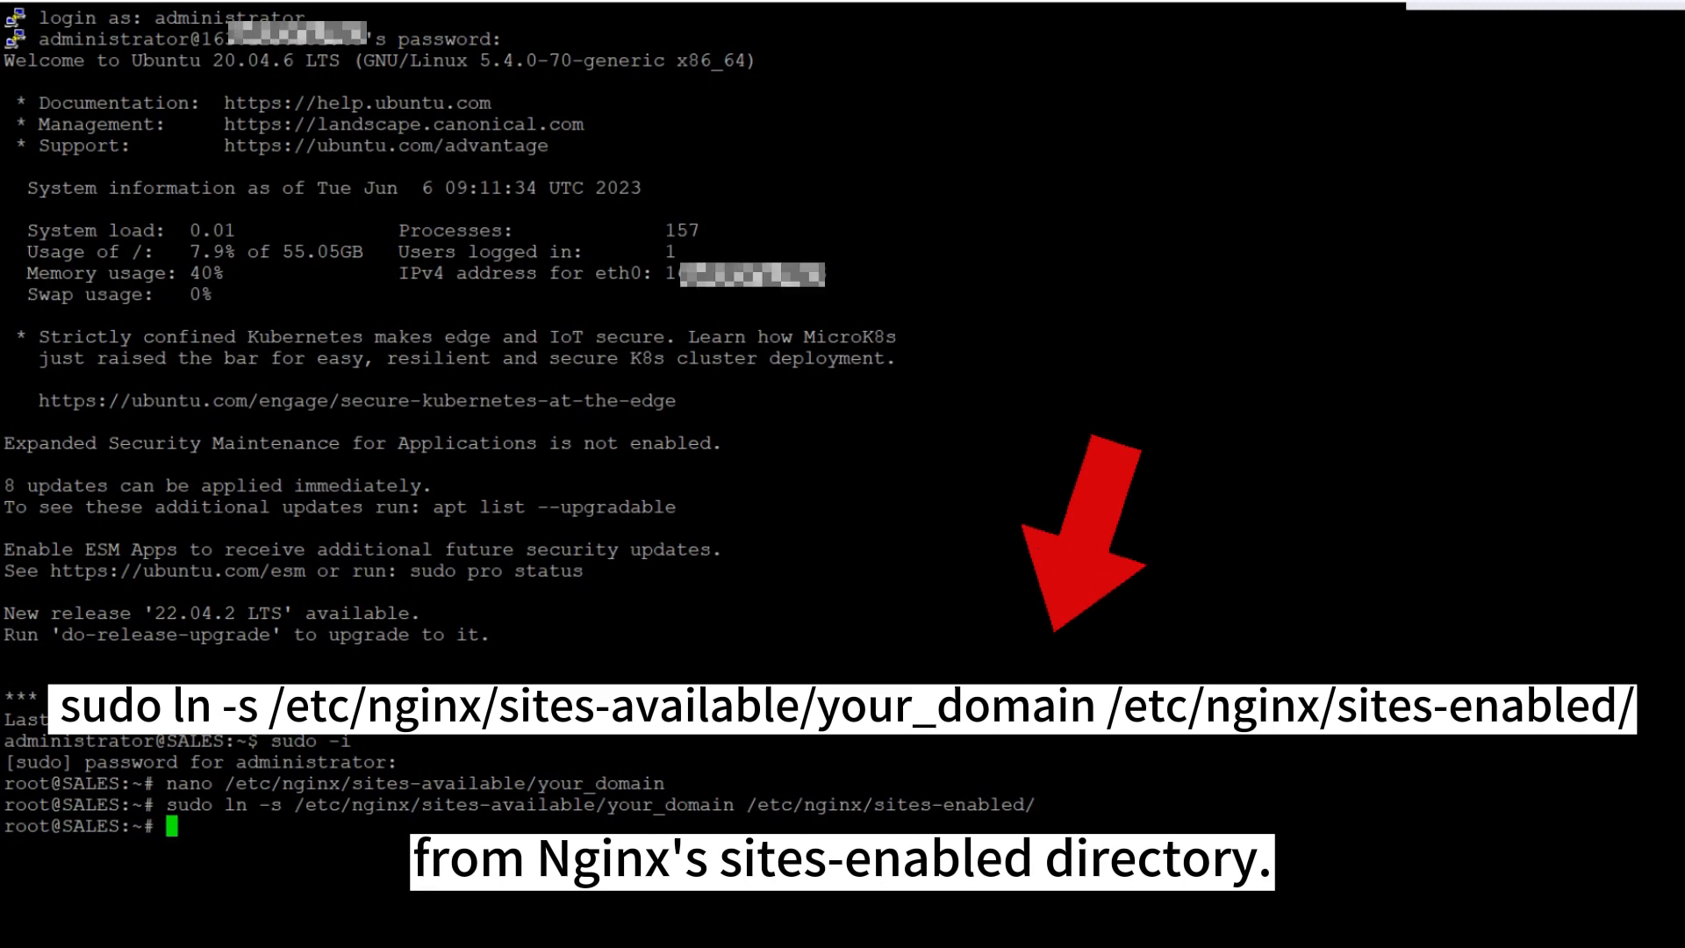
pyautogui.write('sudo unlink /etc/nginx/sites-enabled/default')
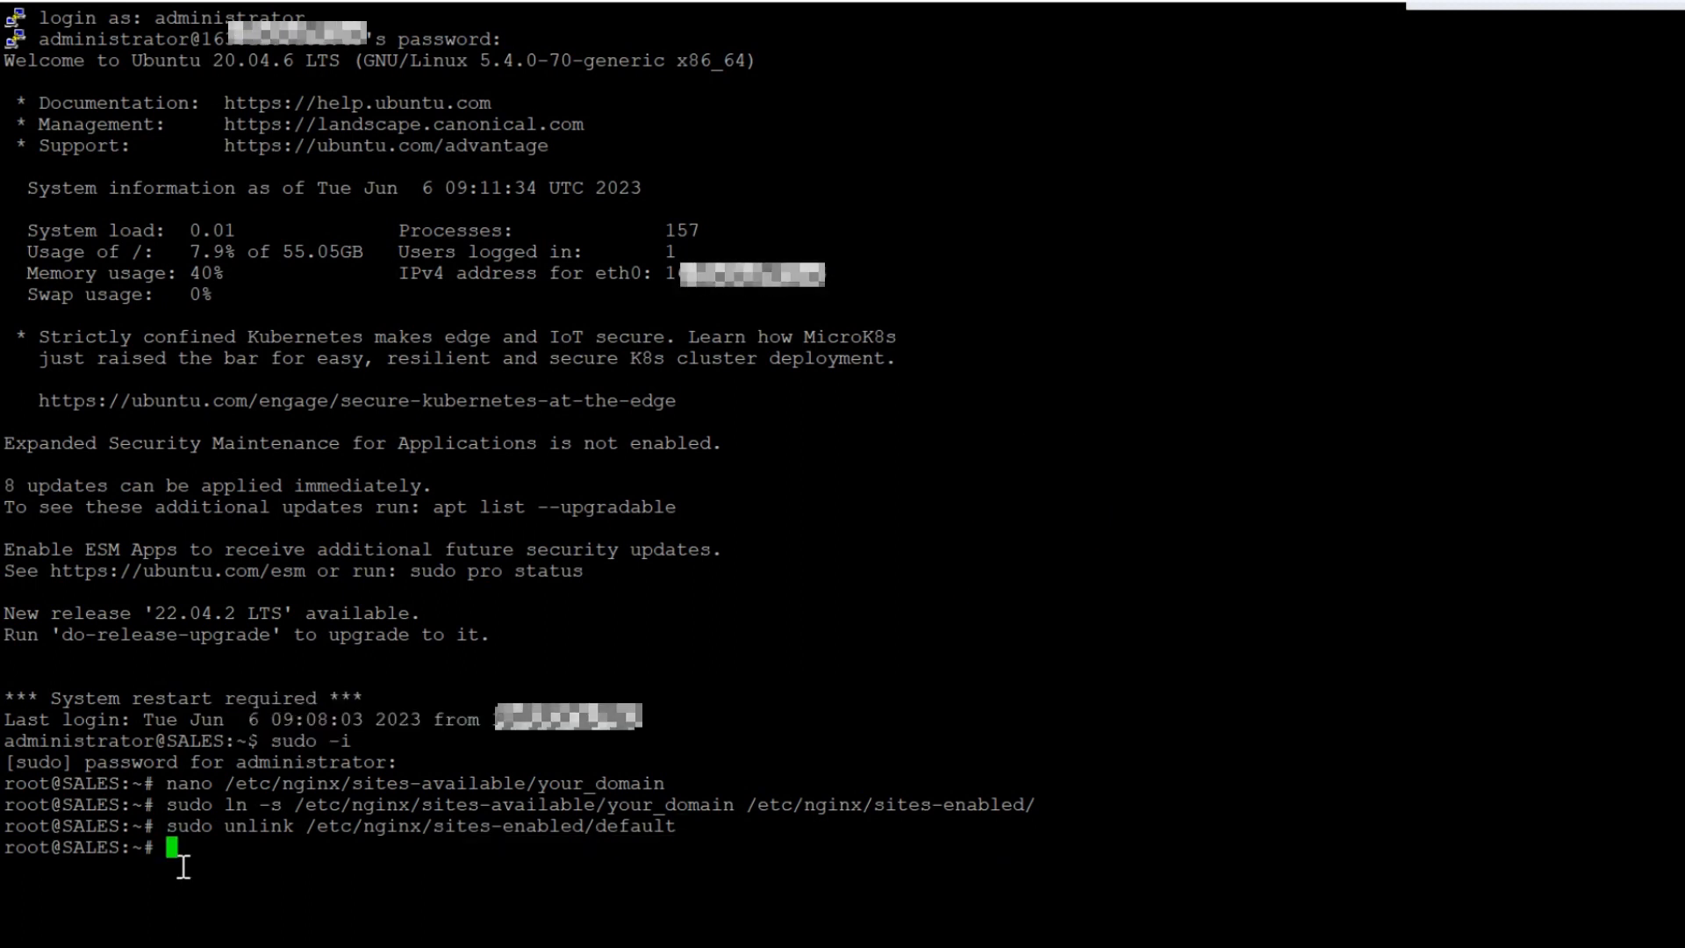
pyautogui.write('sudo nginx -t')
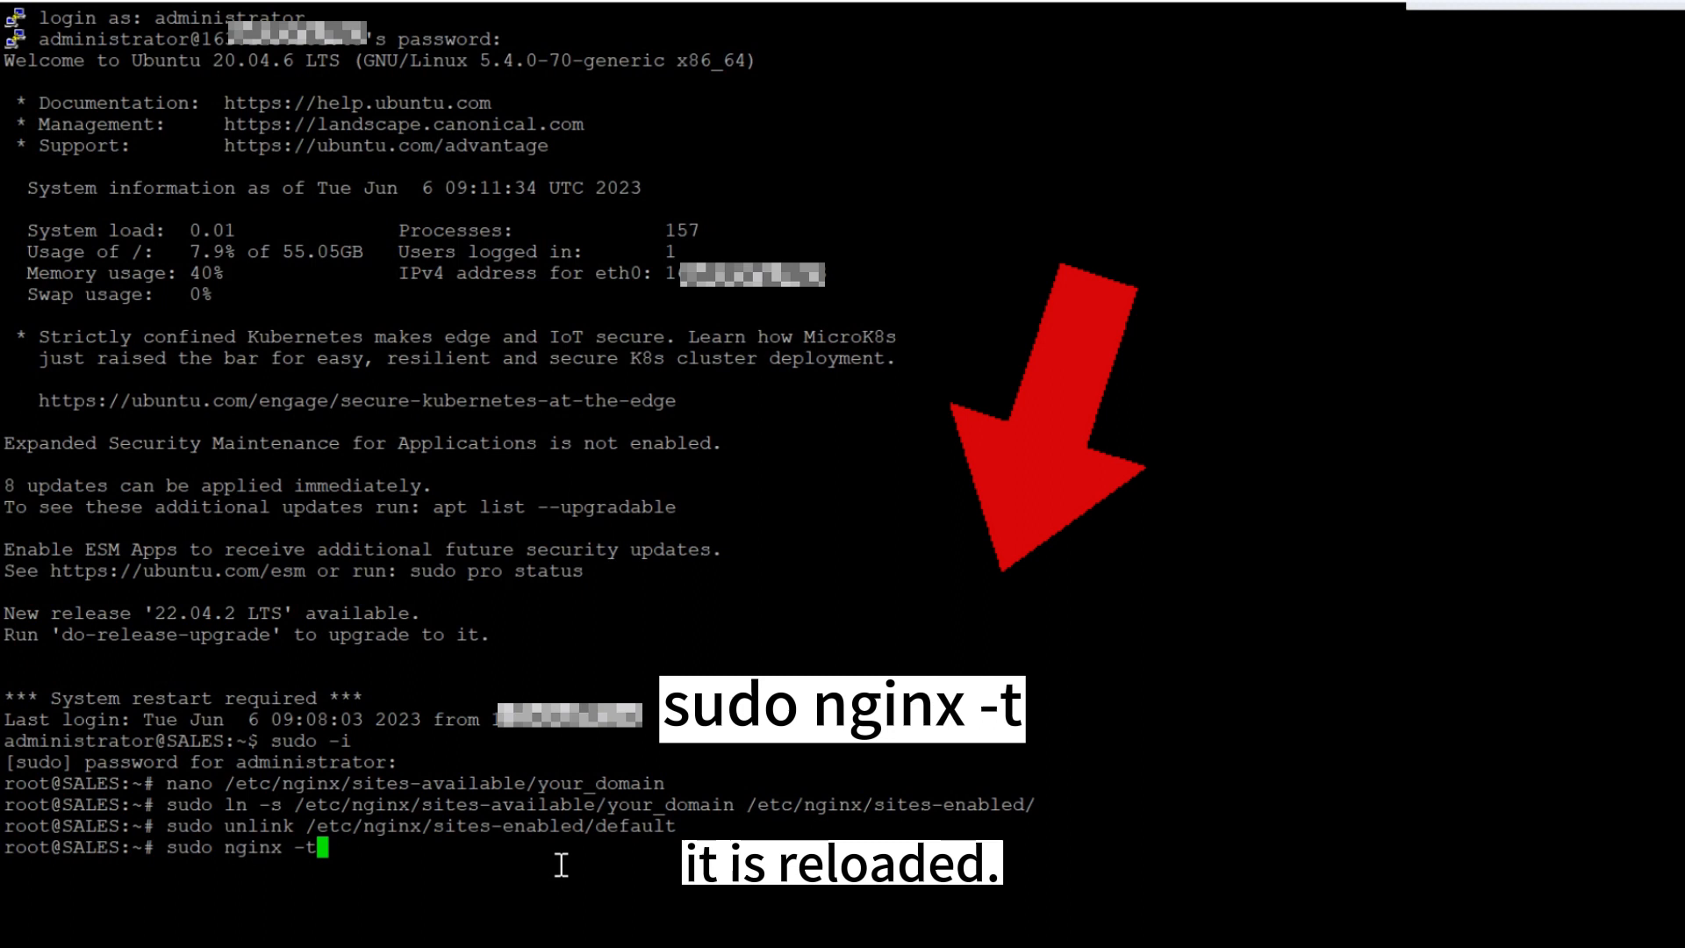
pyautogui.press('Return')
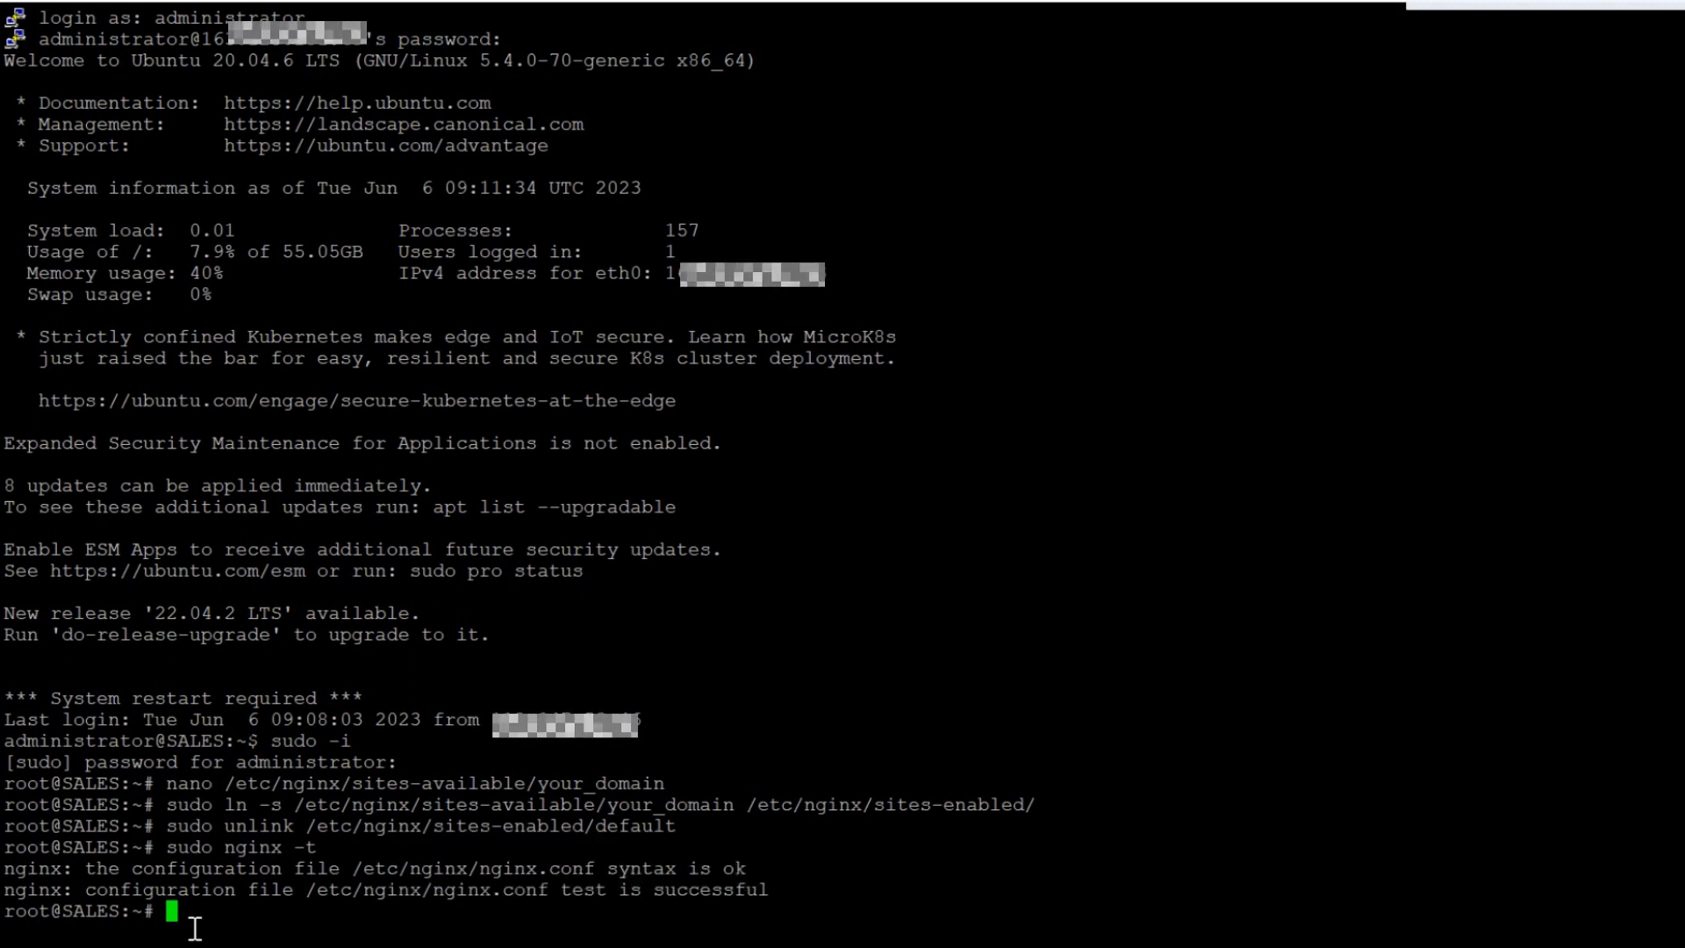
pyautogui.write('sudo systemctl reload nginx')
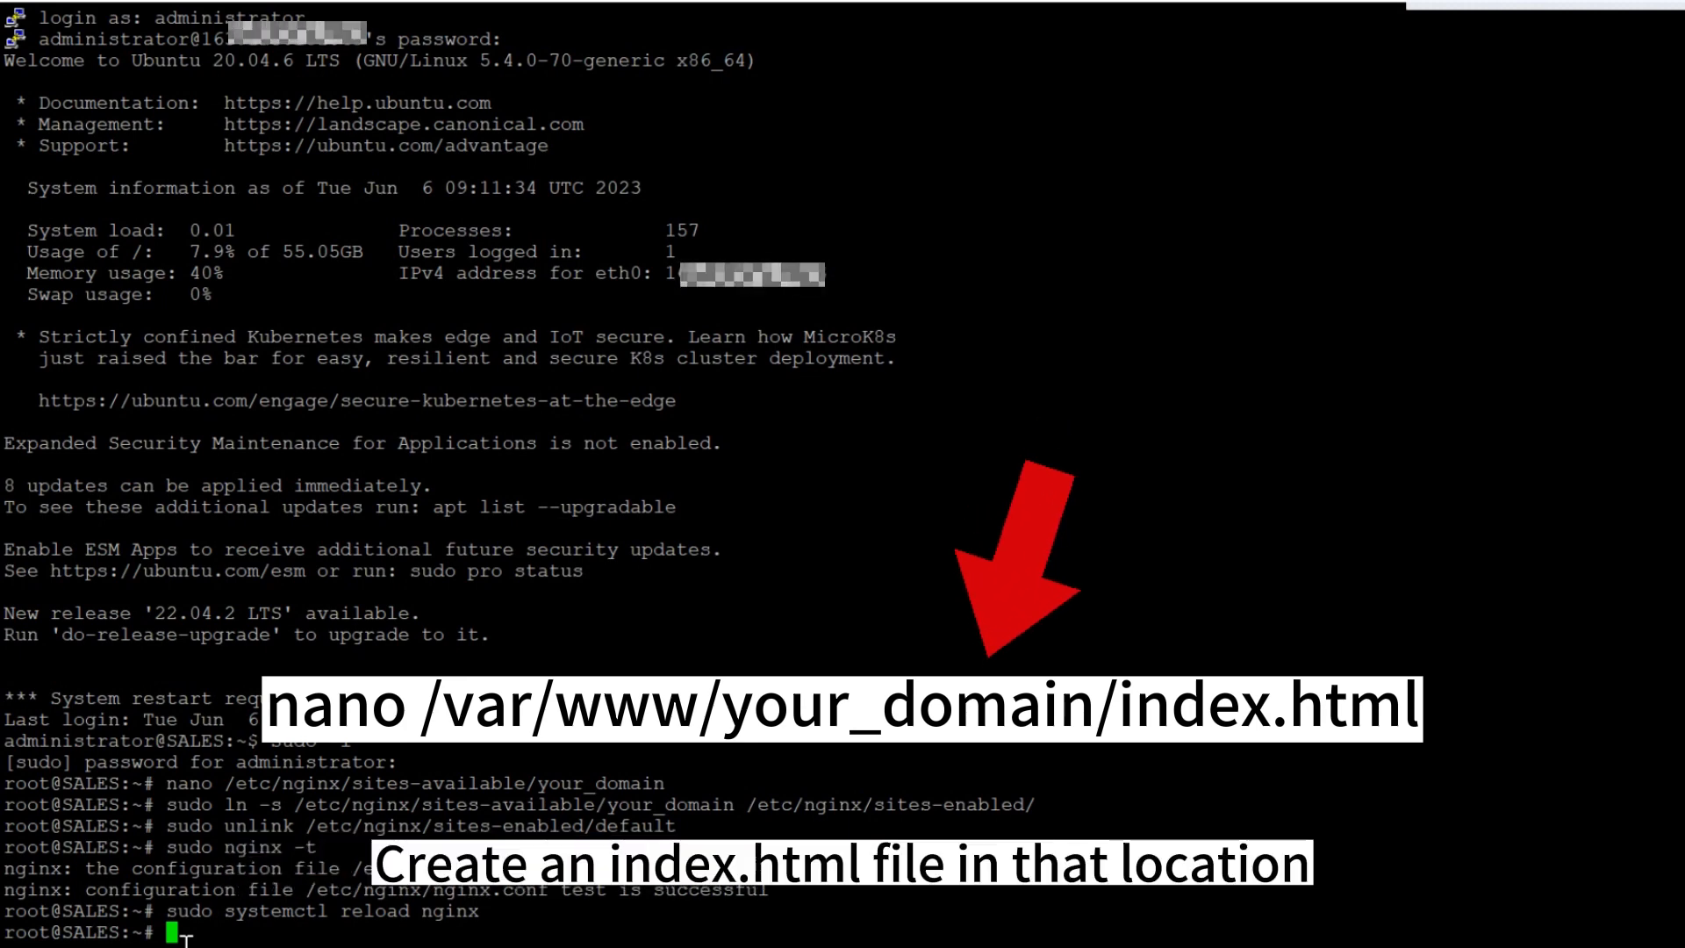
# Step: Write a Hello World index.html into /var/www/your_domain with nano and save it
pyautogui.write('nano /var/www/your_domain/index.html')
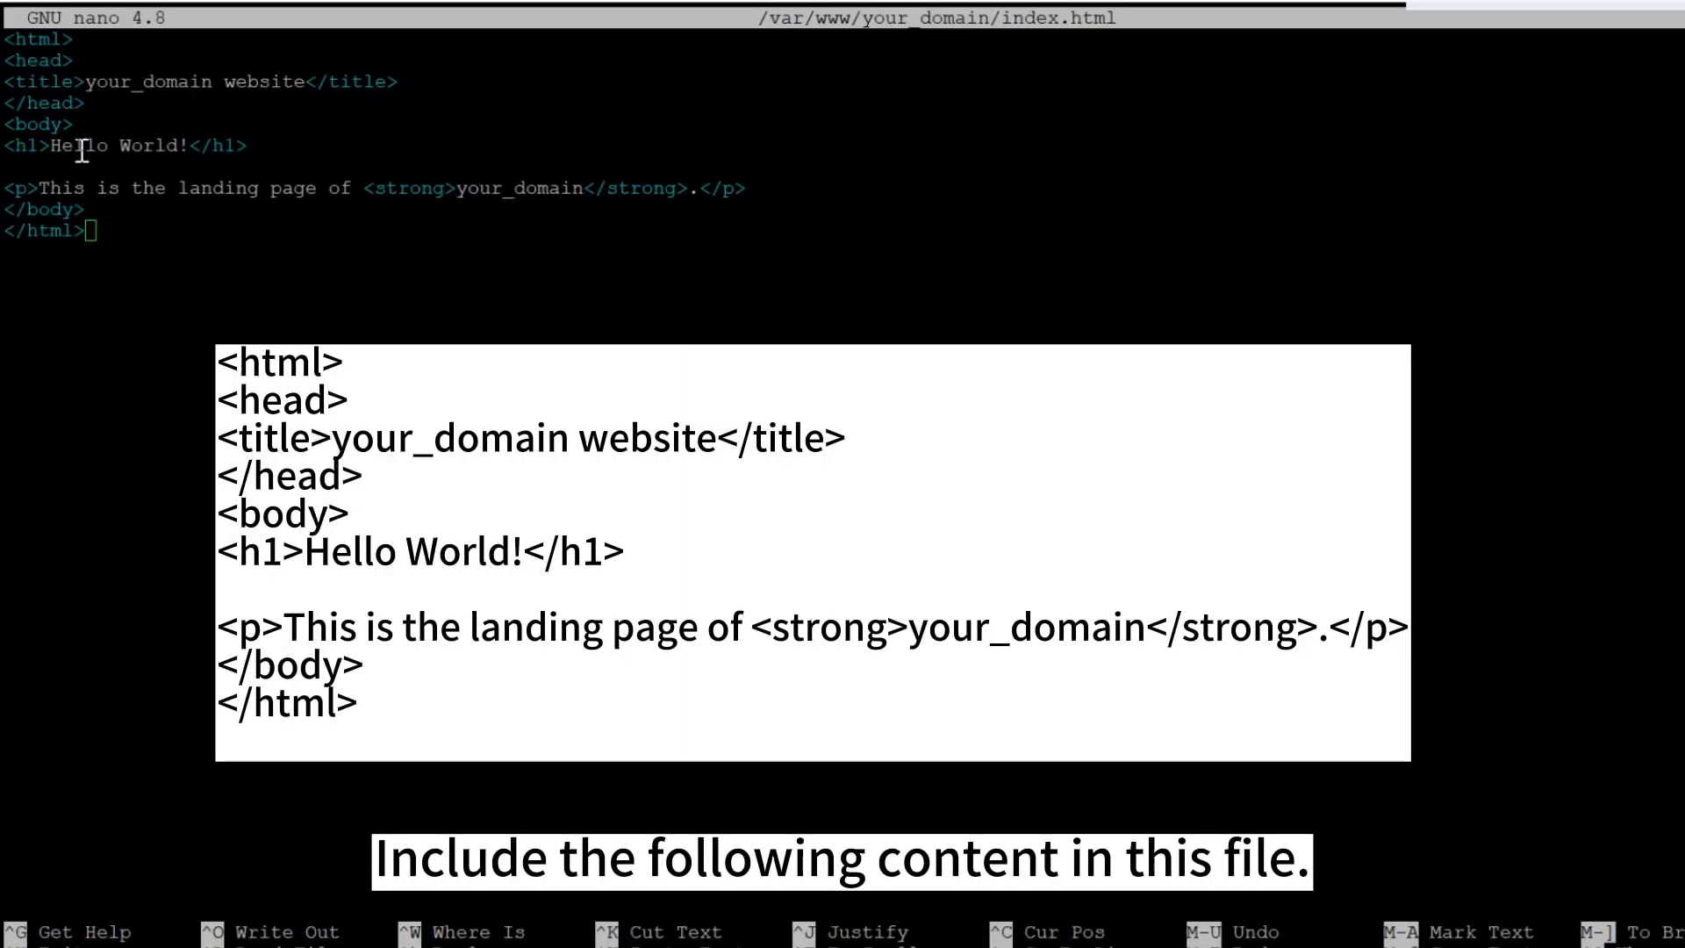
pyautogui.press('ctrl+o')
pyautogui.write('nano /var/www/your_domain/info.php')
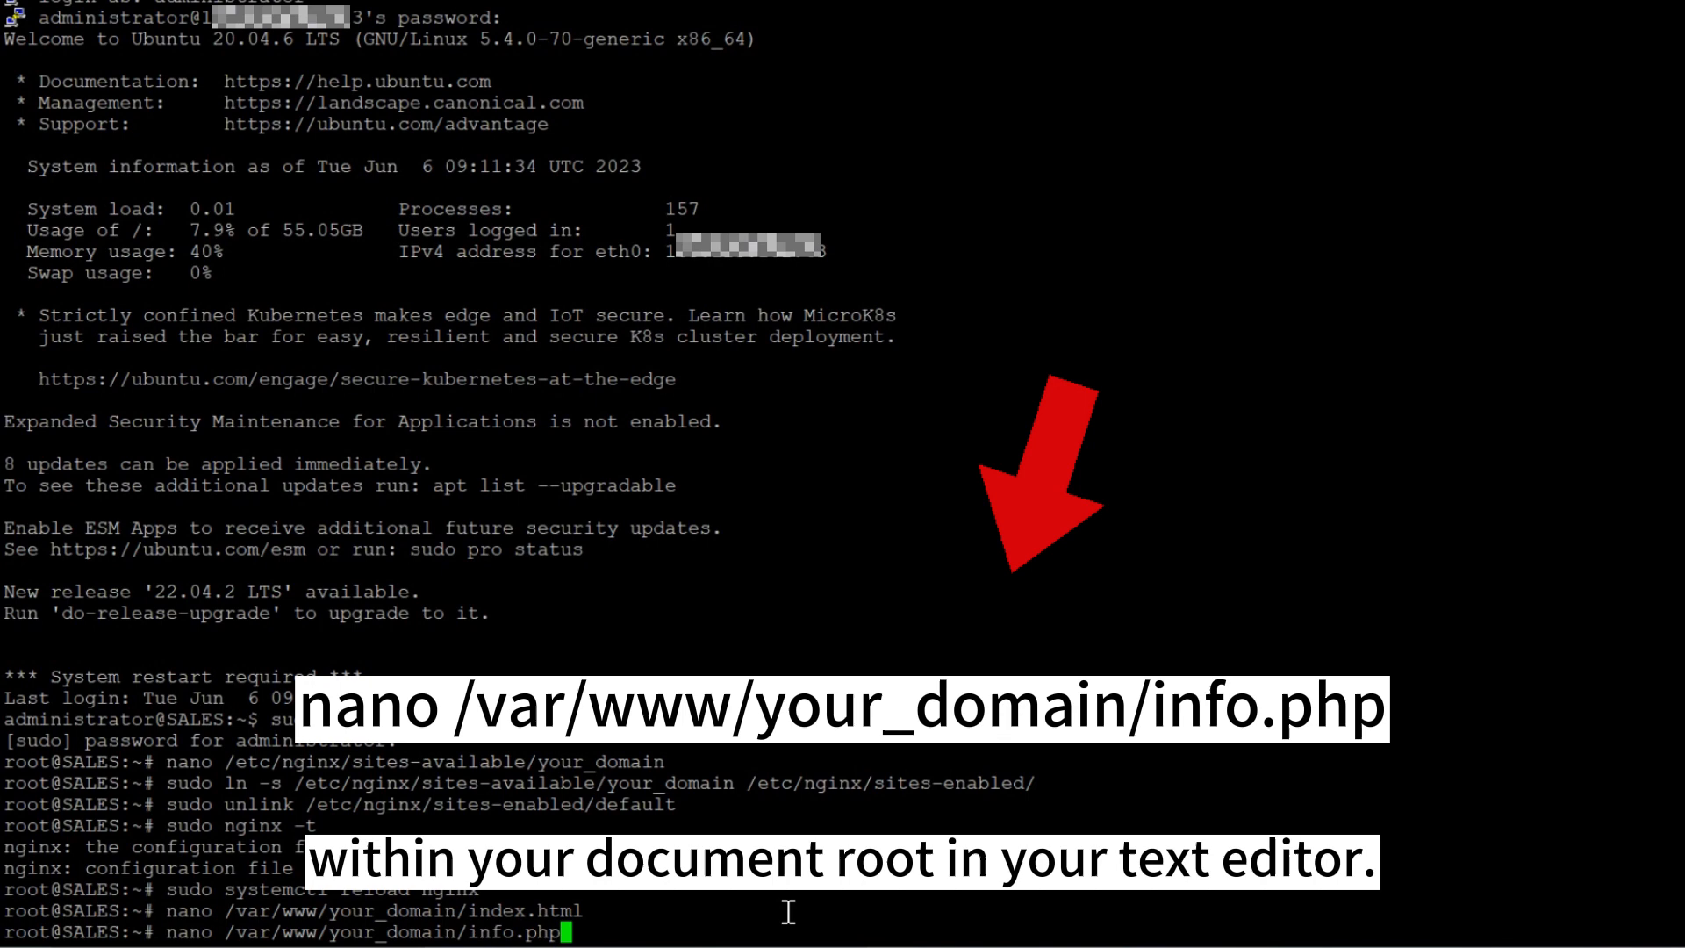
pyautogui.press('Return')
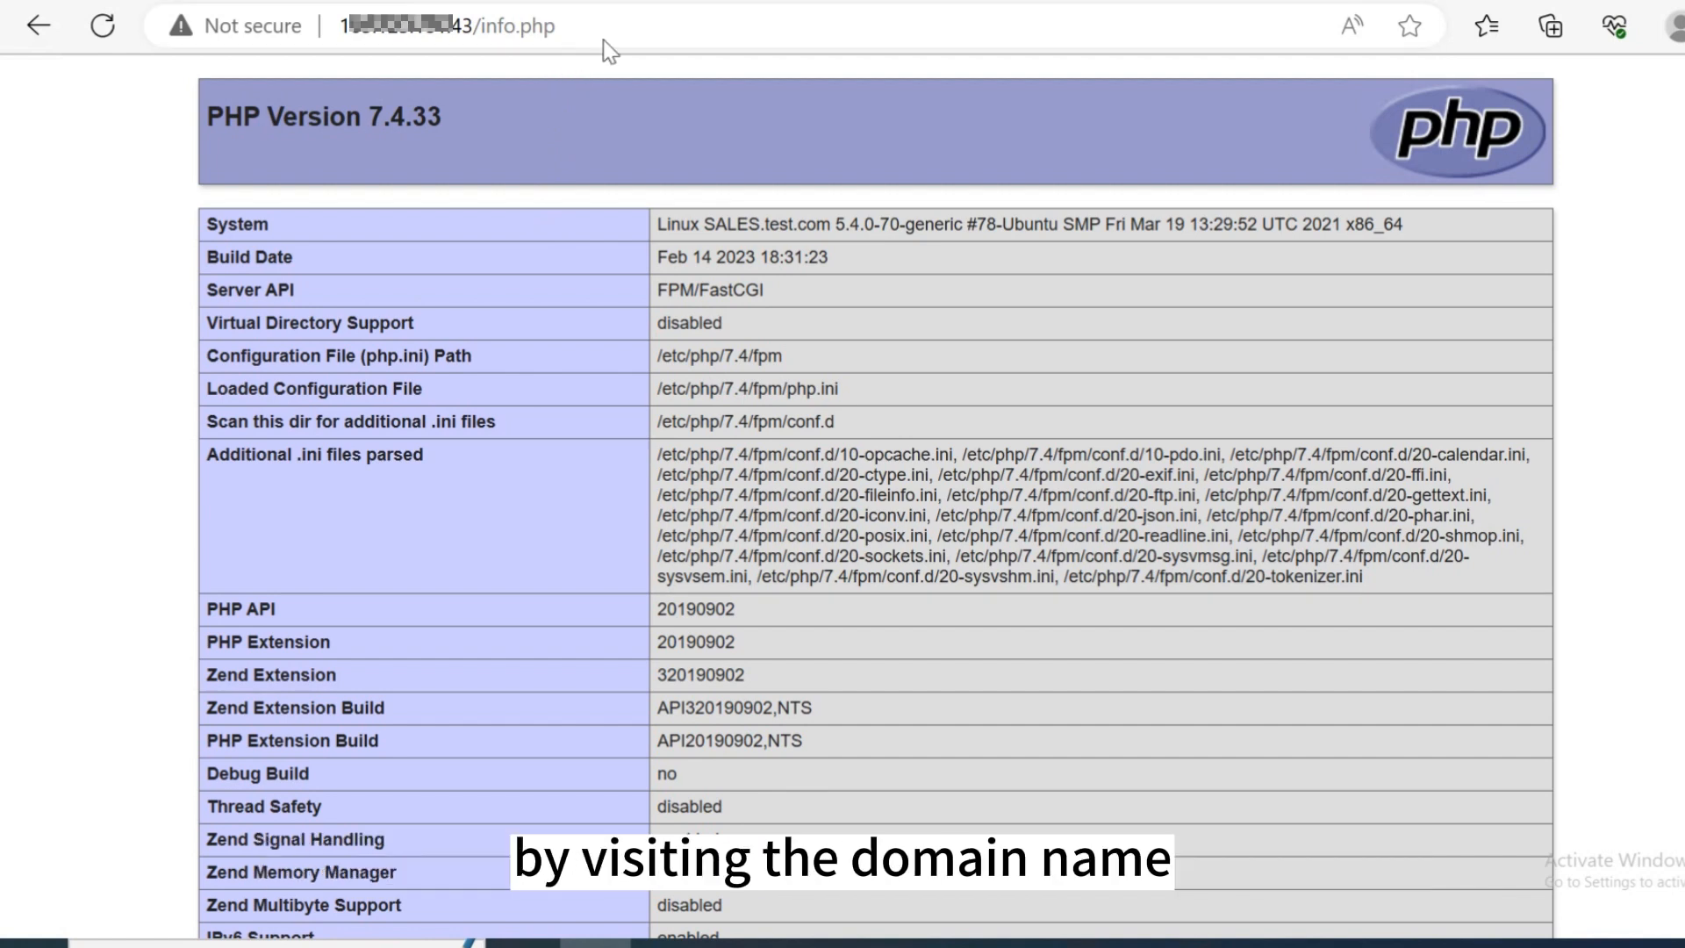
# Step: Load the server's /info.php in Edge to show the PHP Version 7.4.33 page
pyautogui.click(483, 25)
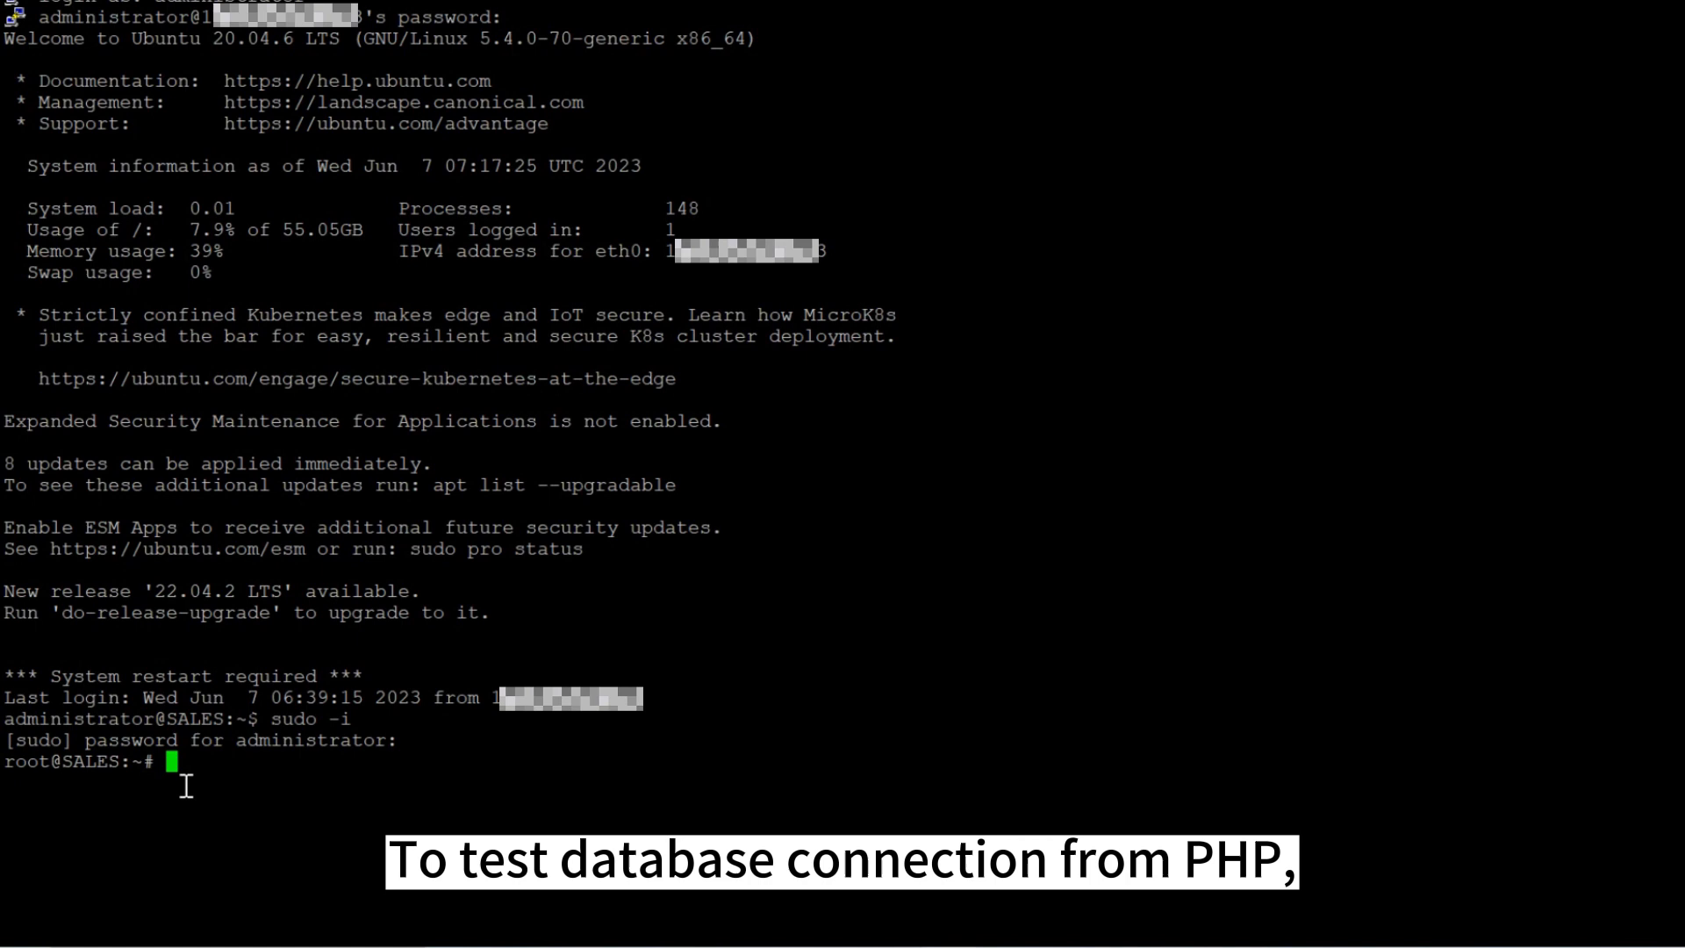
# Step: Log into MySQL as root with mysql -u root -p and its password
pyautogui.write('mysql -u root -p')
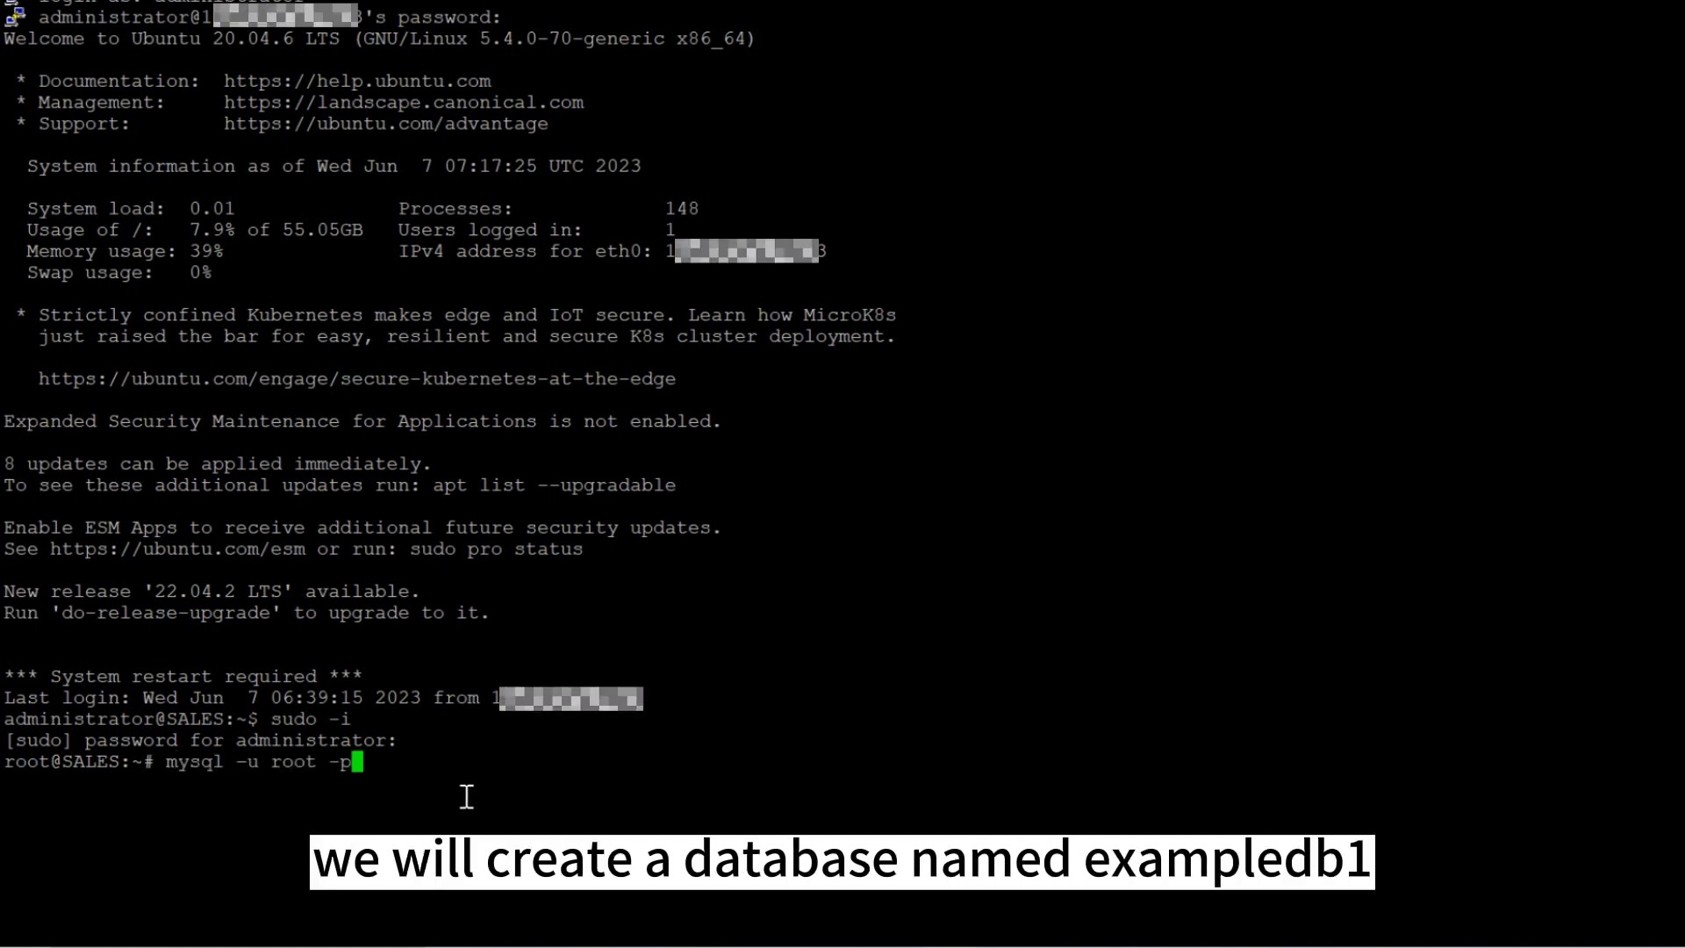
pyautogui.press('Return')
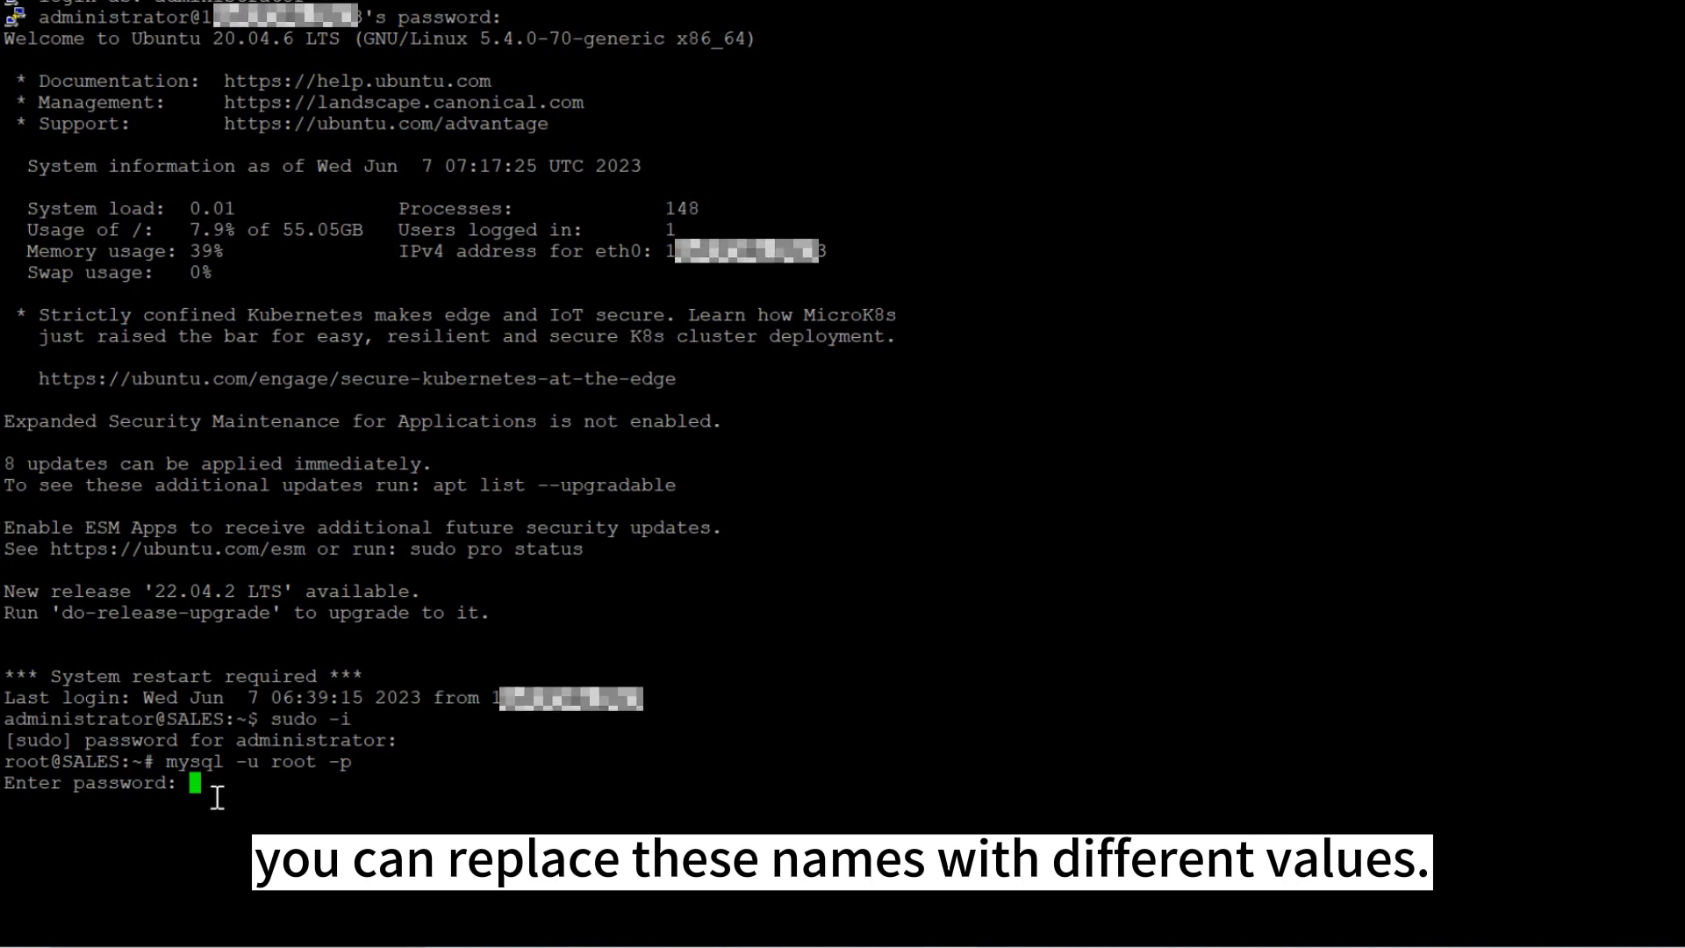
pyautogui.press('Return')
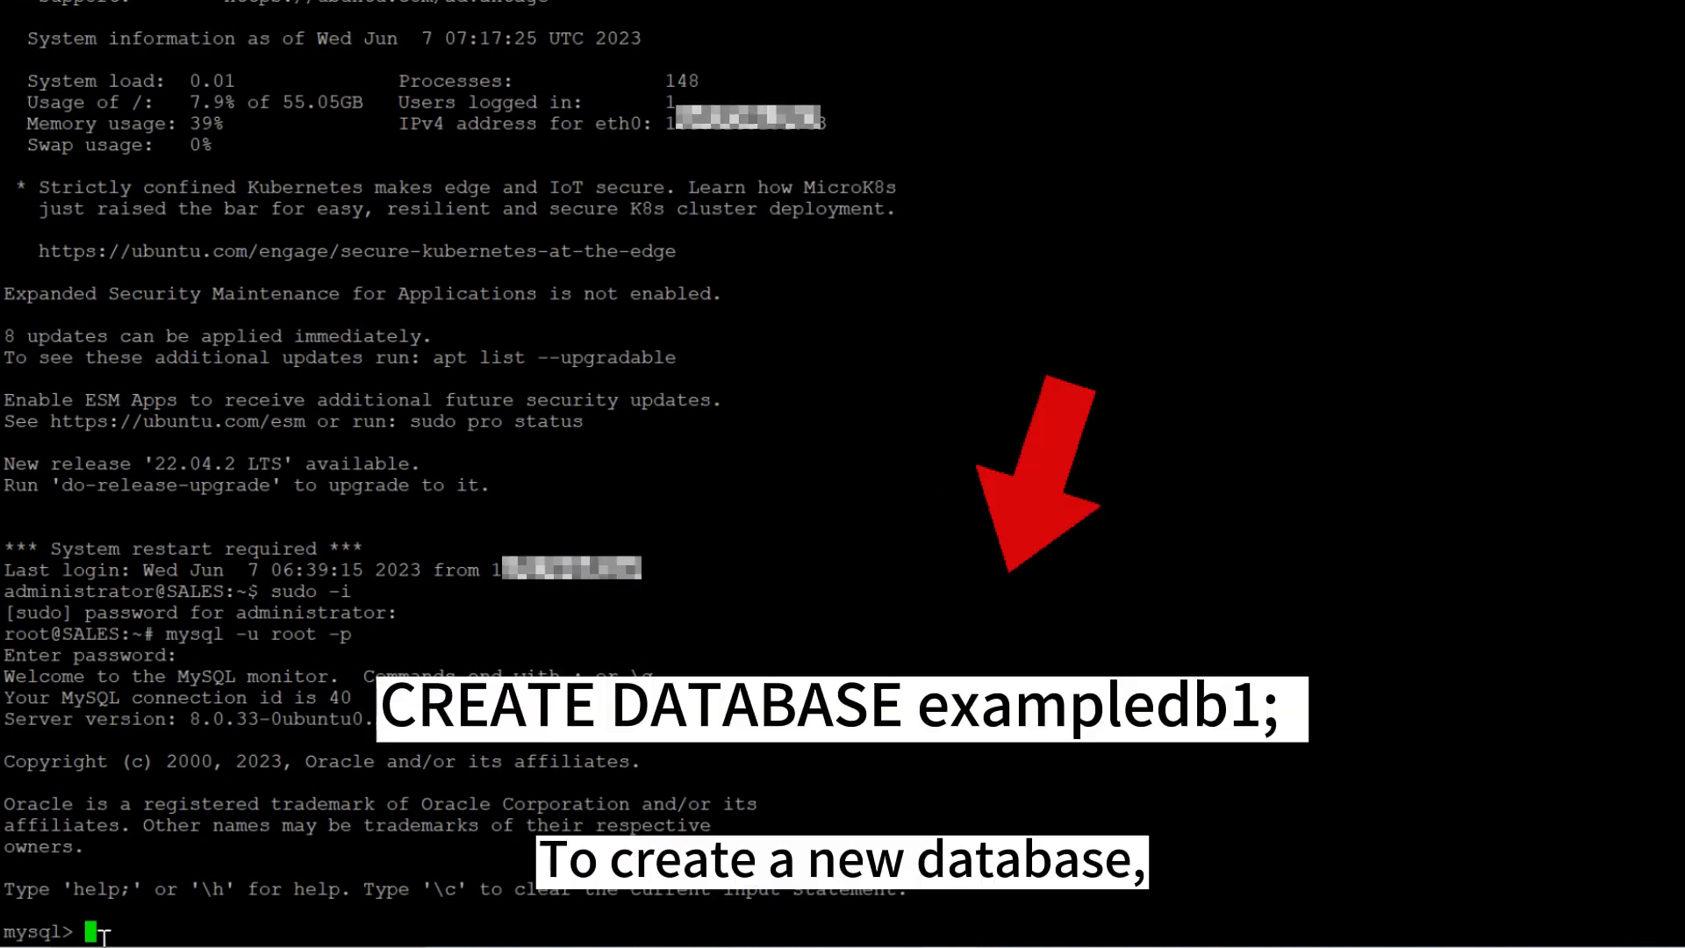
# Step: Create database exampledb1 and user exampleuser, granting it all privileges on exampledb1
pyautogui.write('CREATE DATABASE exampledb1;')
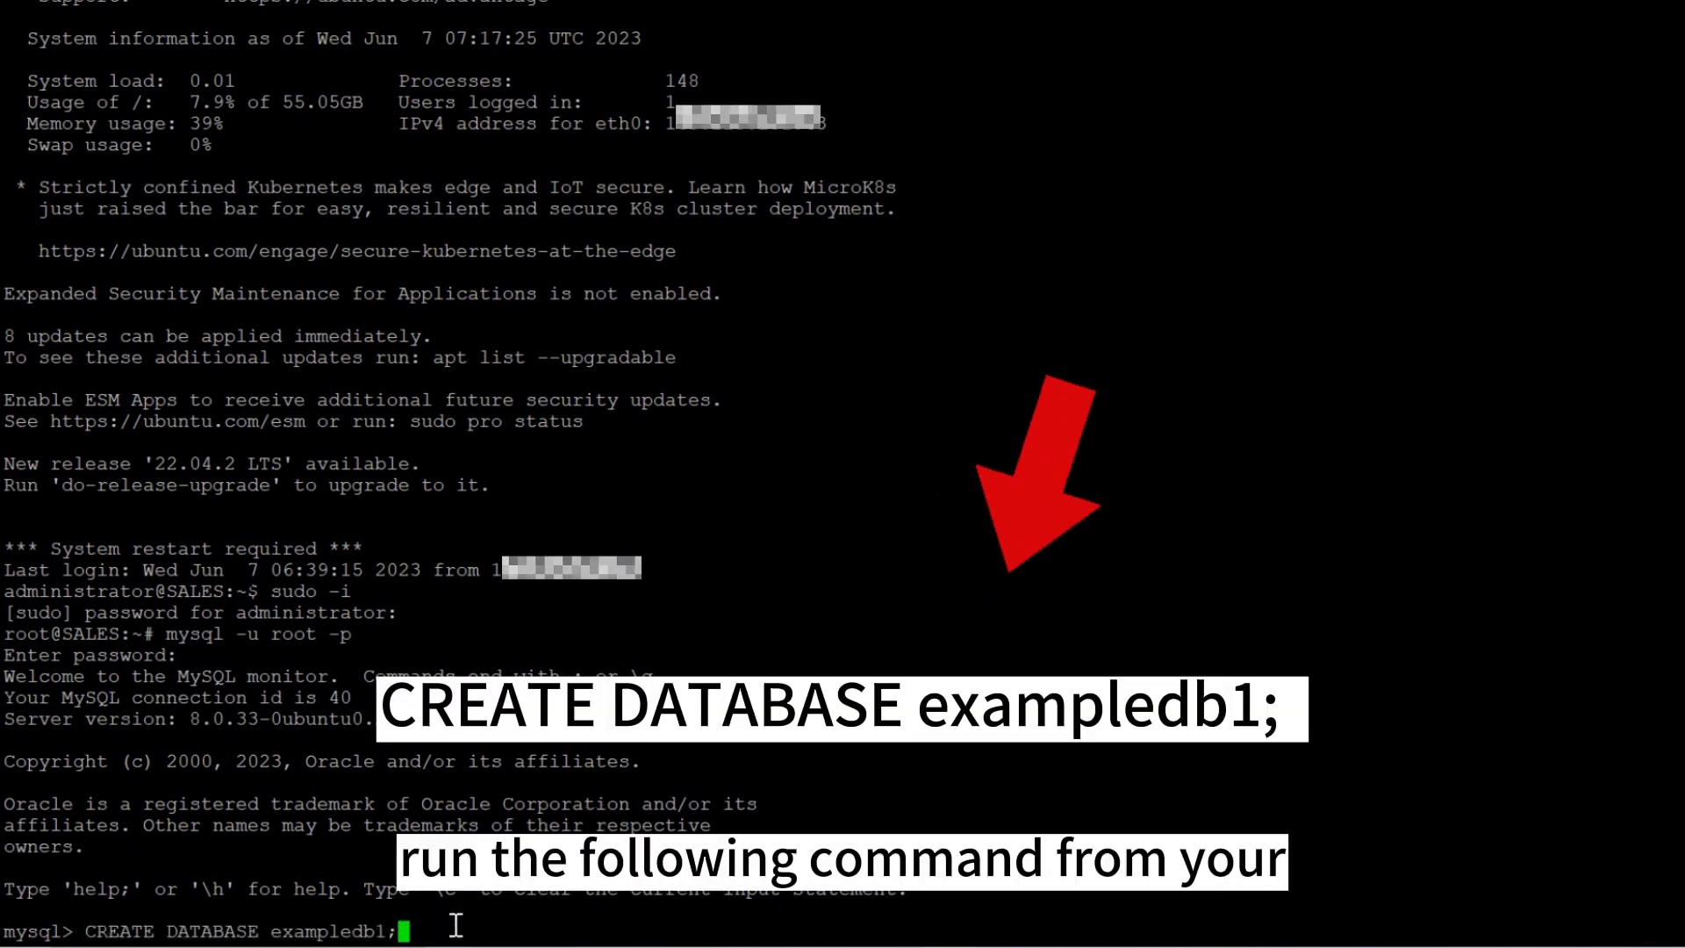
pyautogui.press('Return')
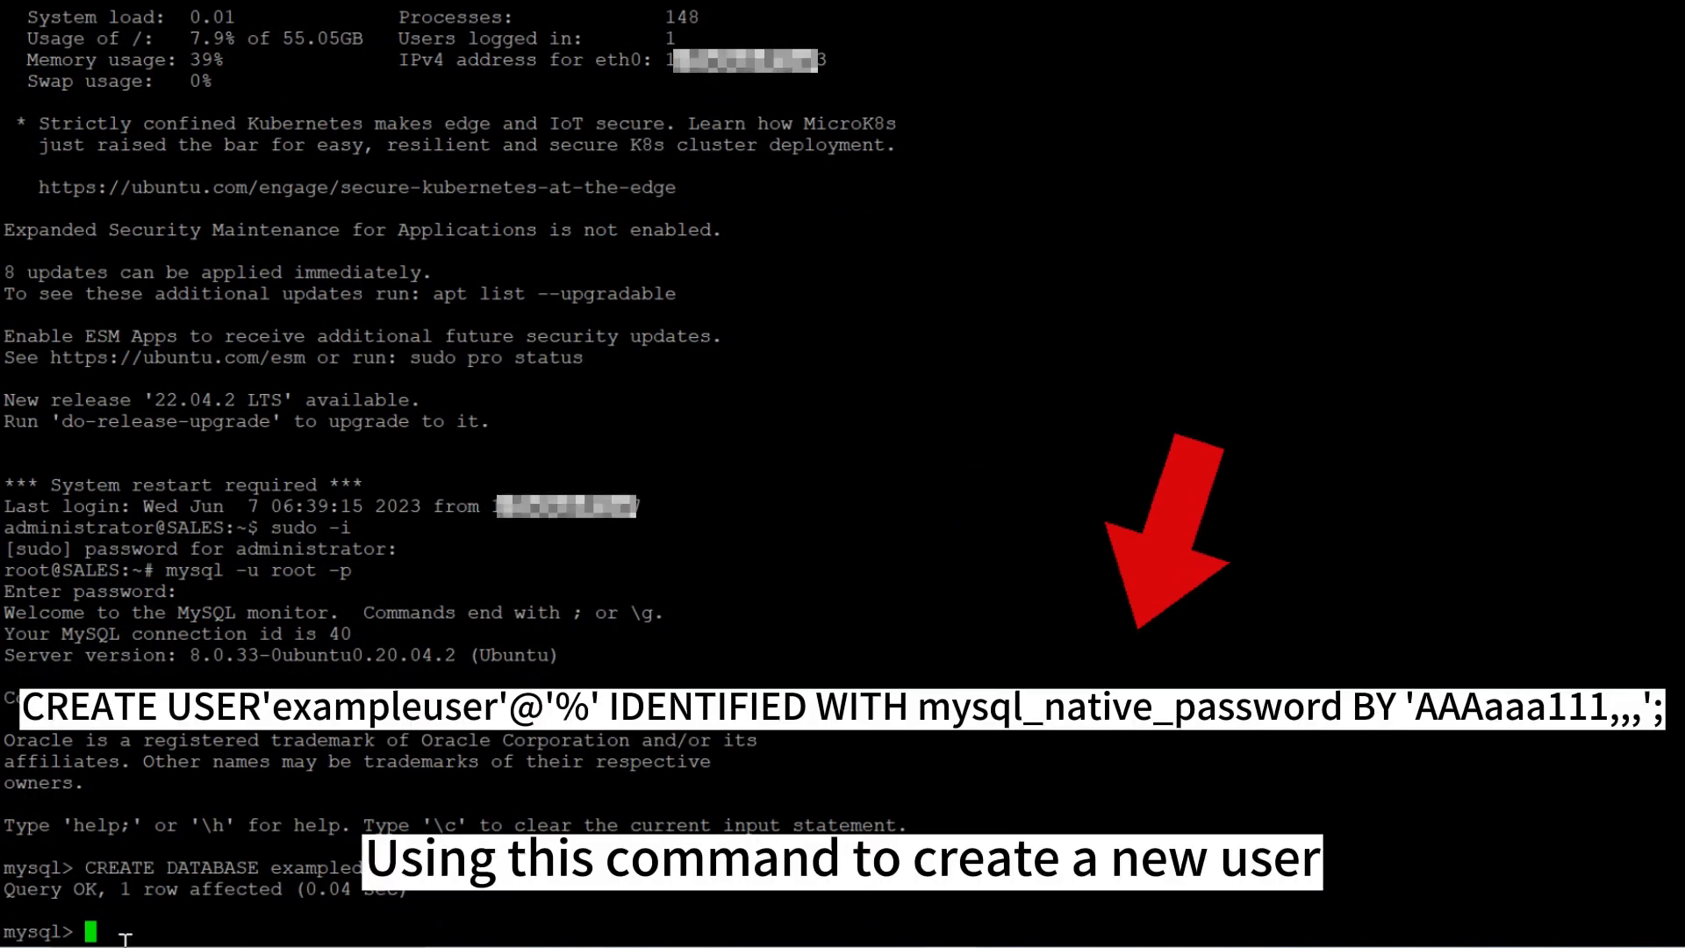
pyautogui.write("CREATE USER'exampleuser'@'%' IDENTIFIED WITH mysql_native_password BY 'AAAaaa111,,,';")
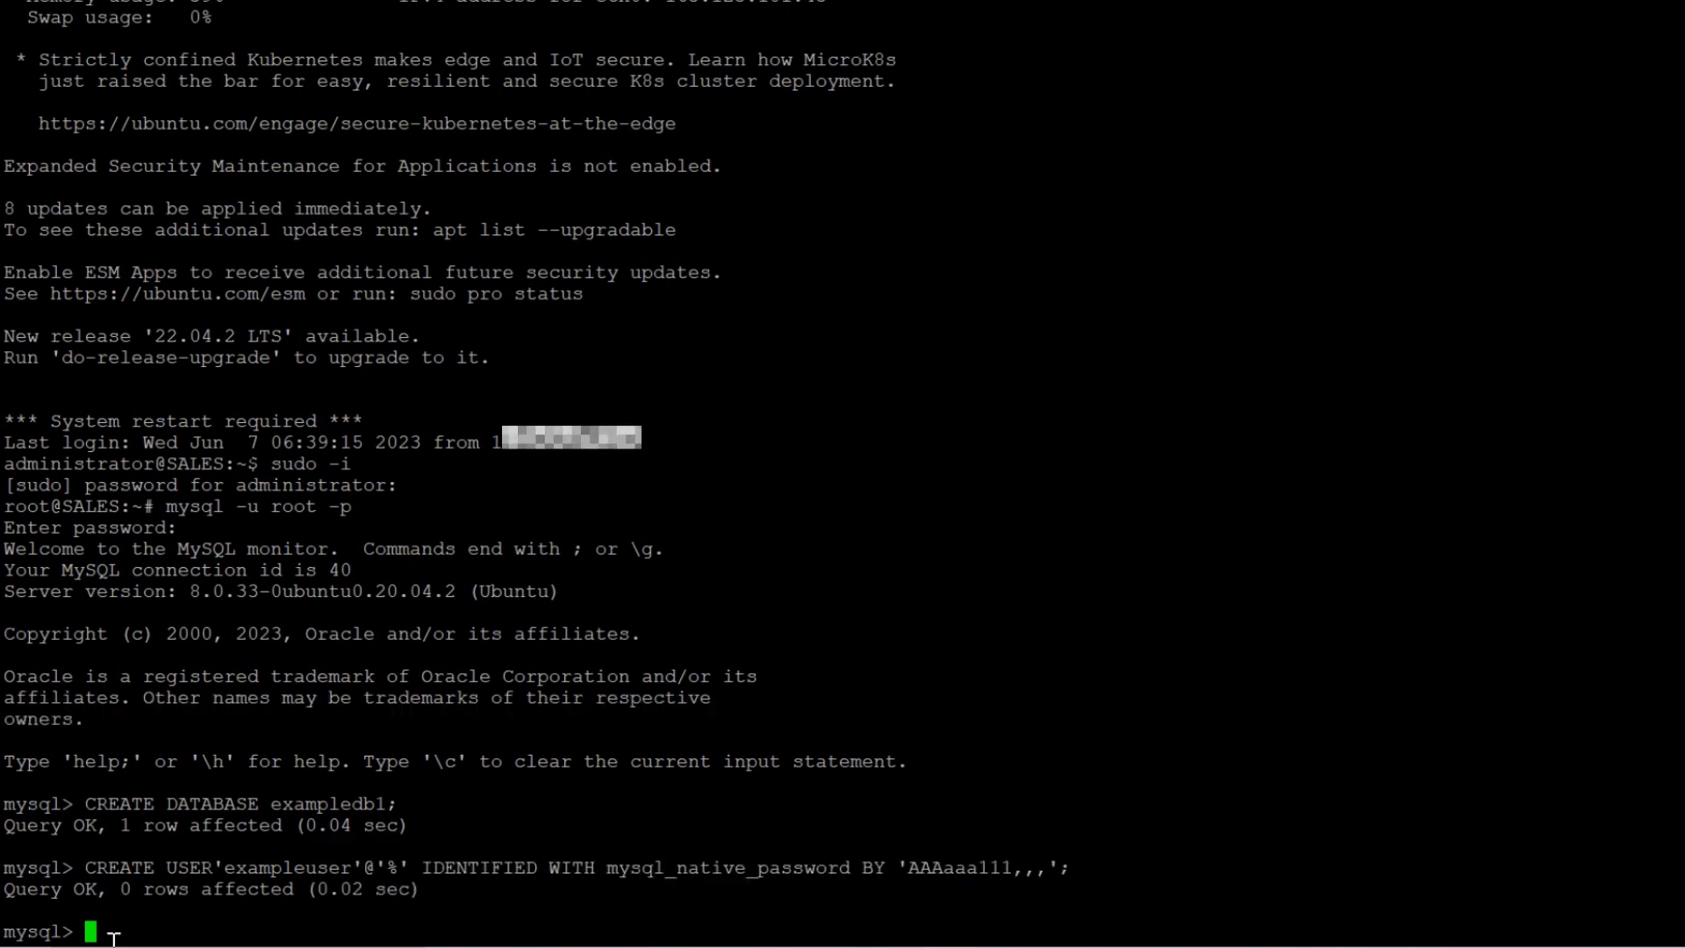
pyautogui.write("GRANT ALL ON exampledb1.* TO 'exampleuser'@'%';")
pyautogui.write('mysql -u exampleuser -p')
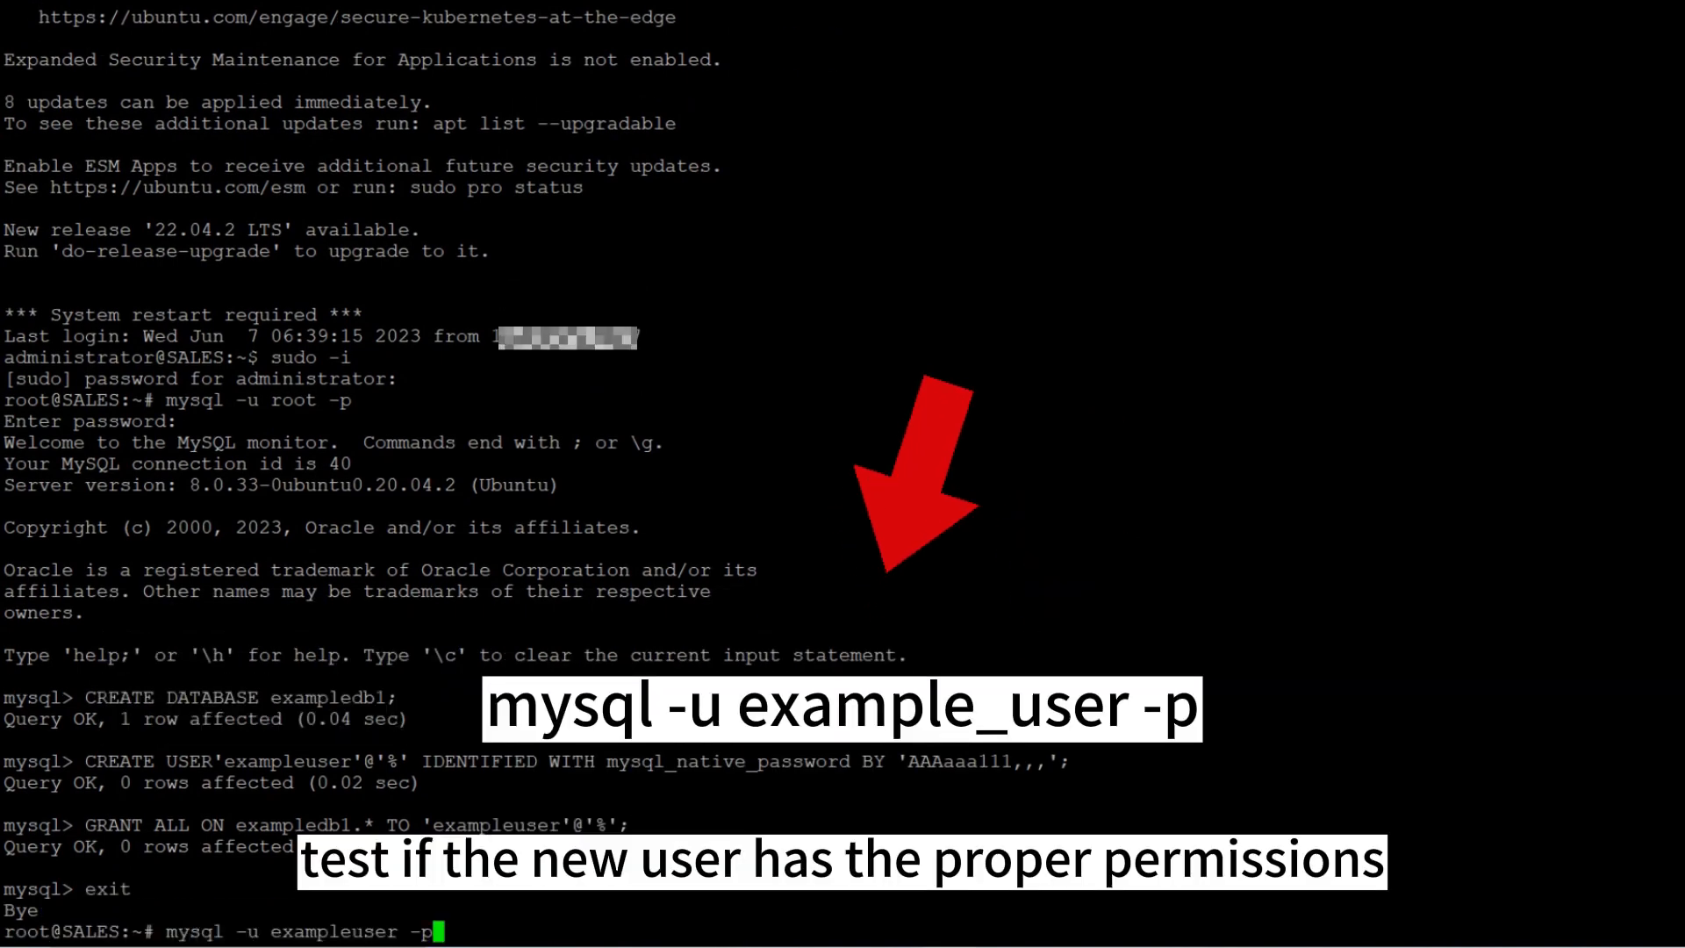
# Step: As exampleuser, run SHOW DATABASES, fill quote_list with three test rows, then exit MySQL
pyautogui.press('Return')
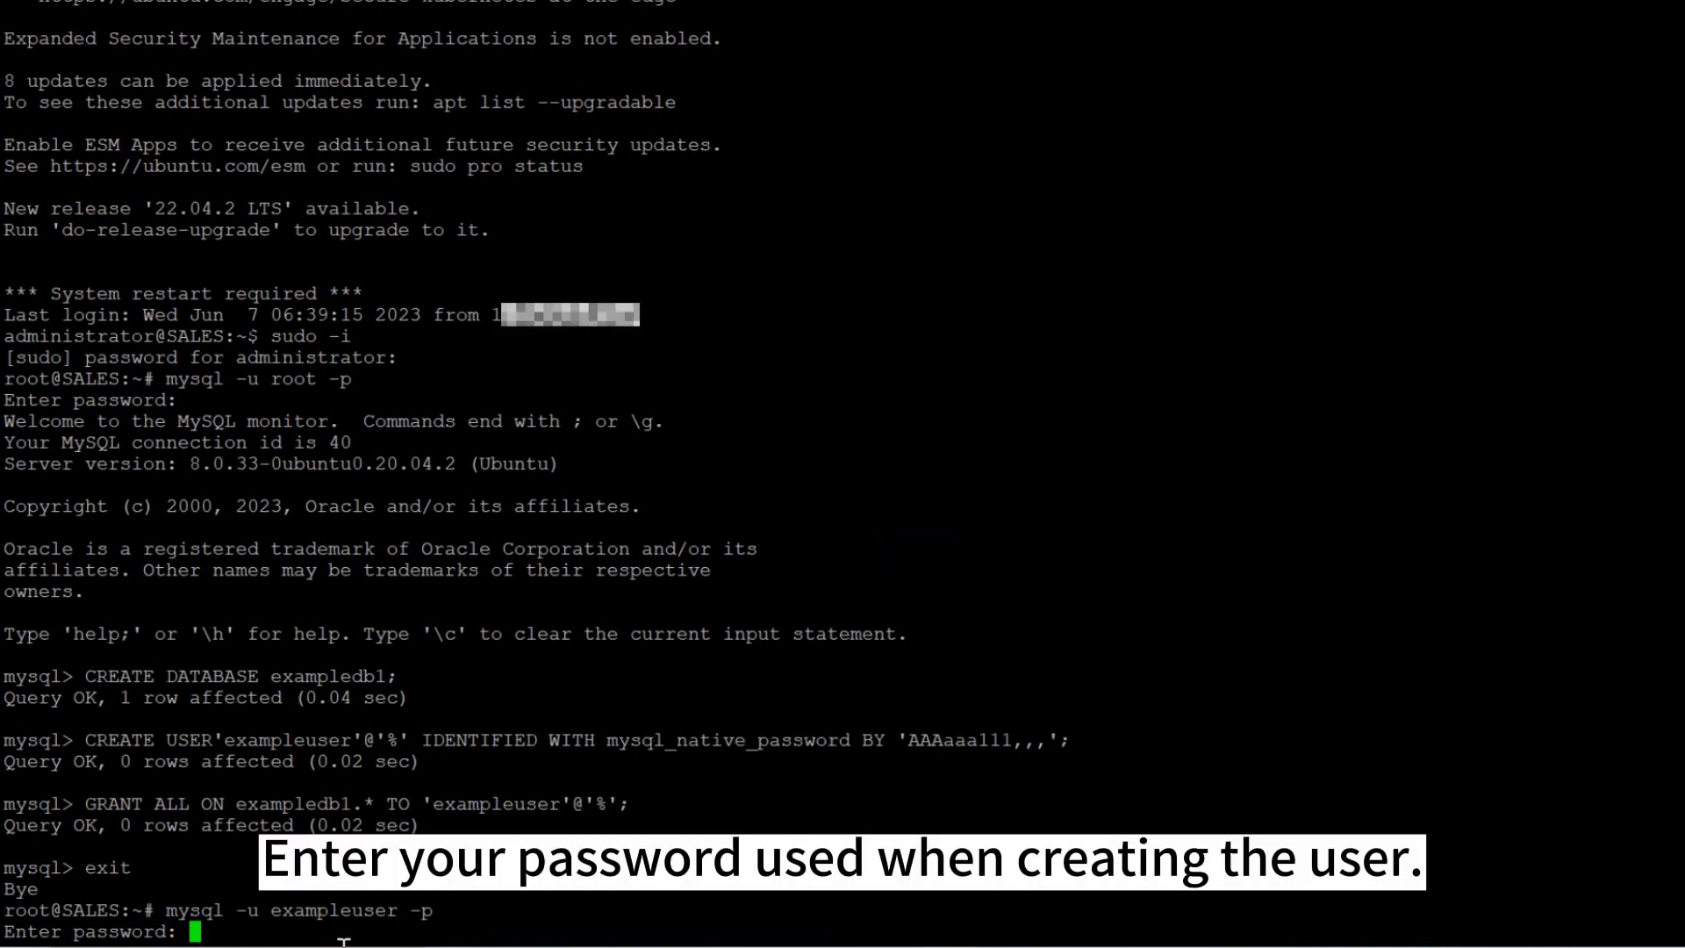
pyautogui.press('Return')
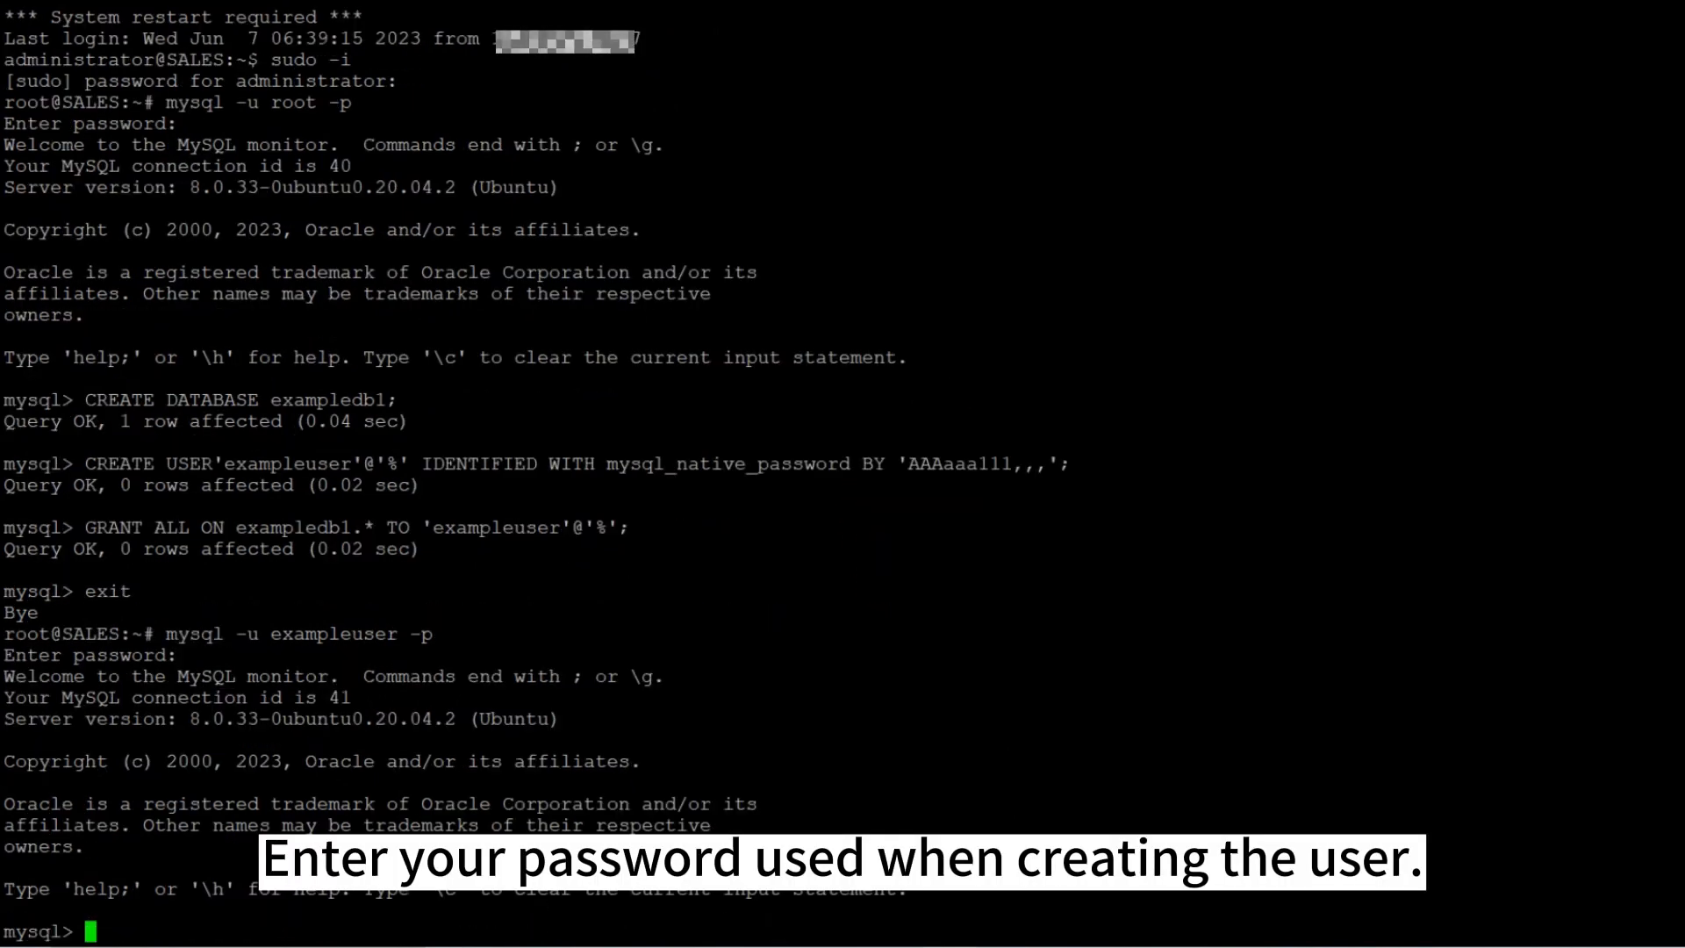
pyautogui.write('SHOW DATABASES;')
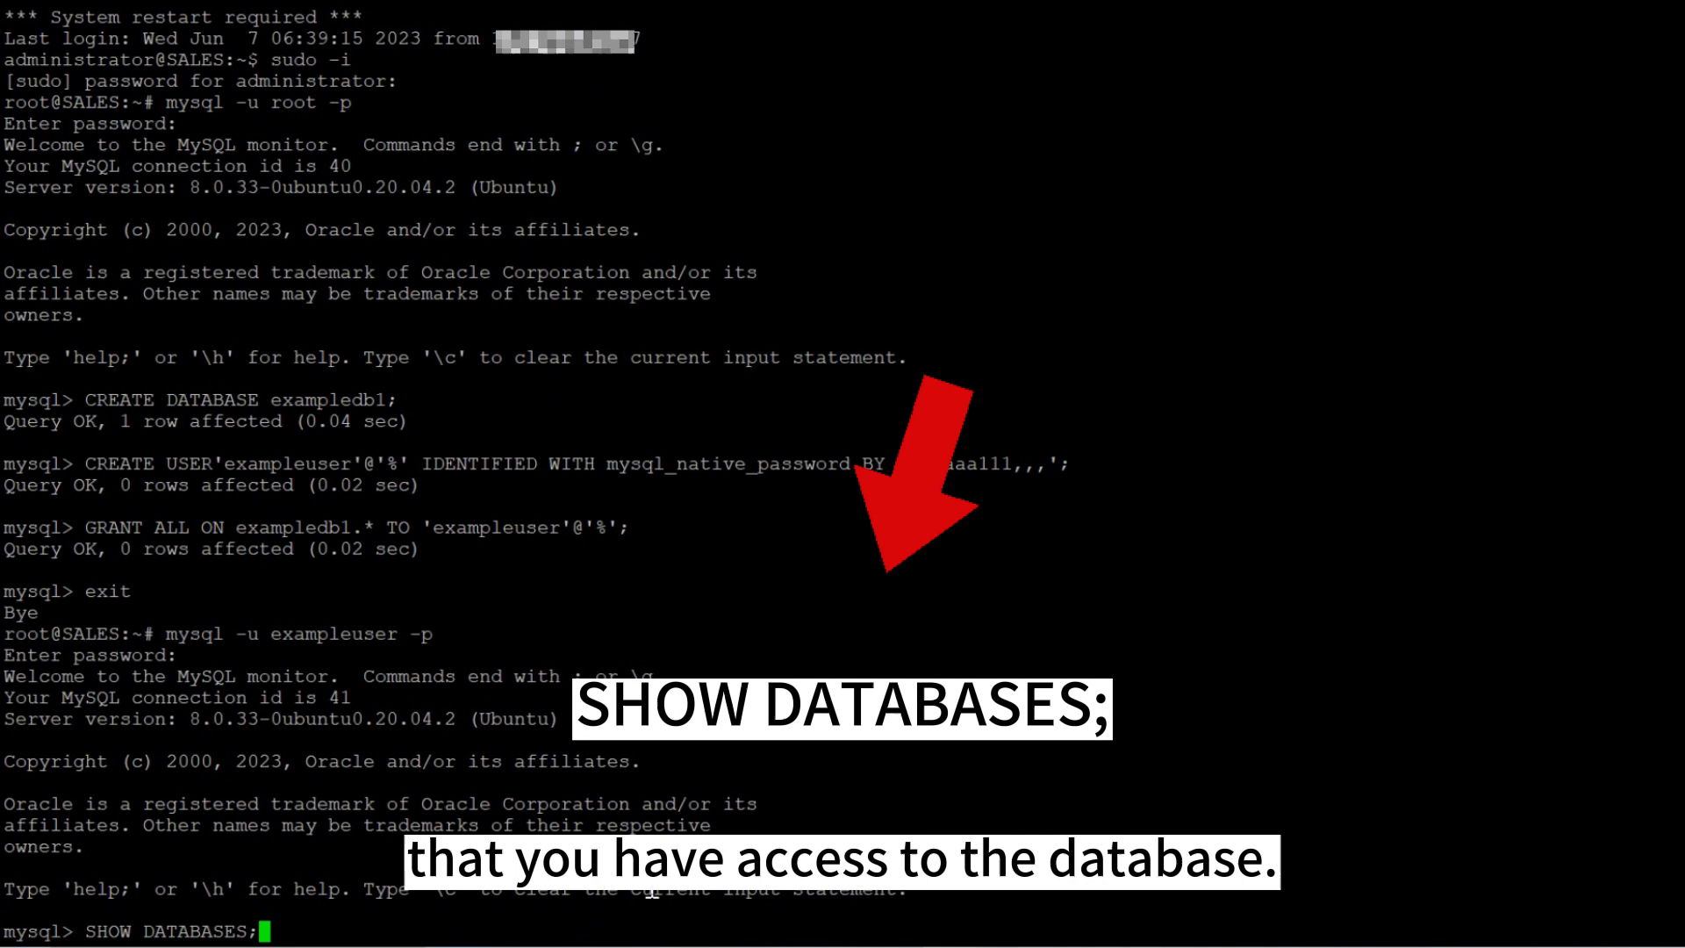
pyautogui.press('Return')
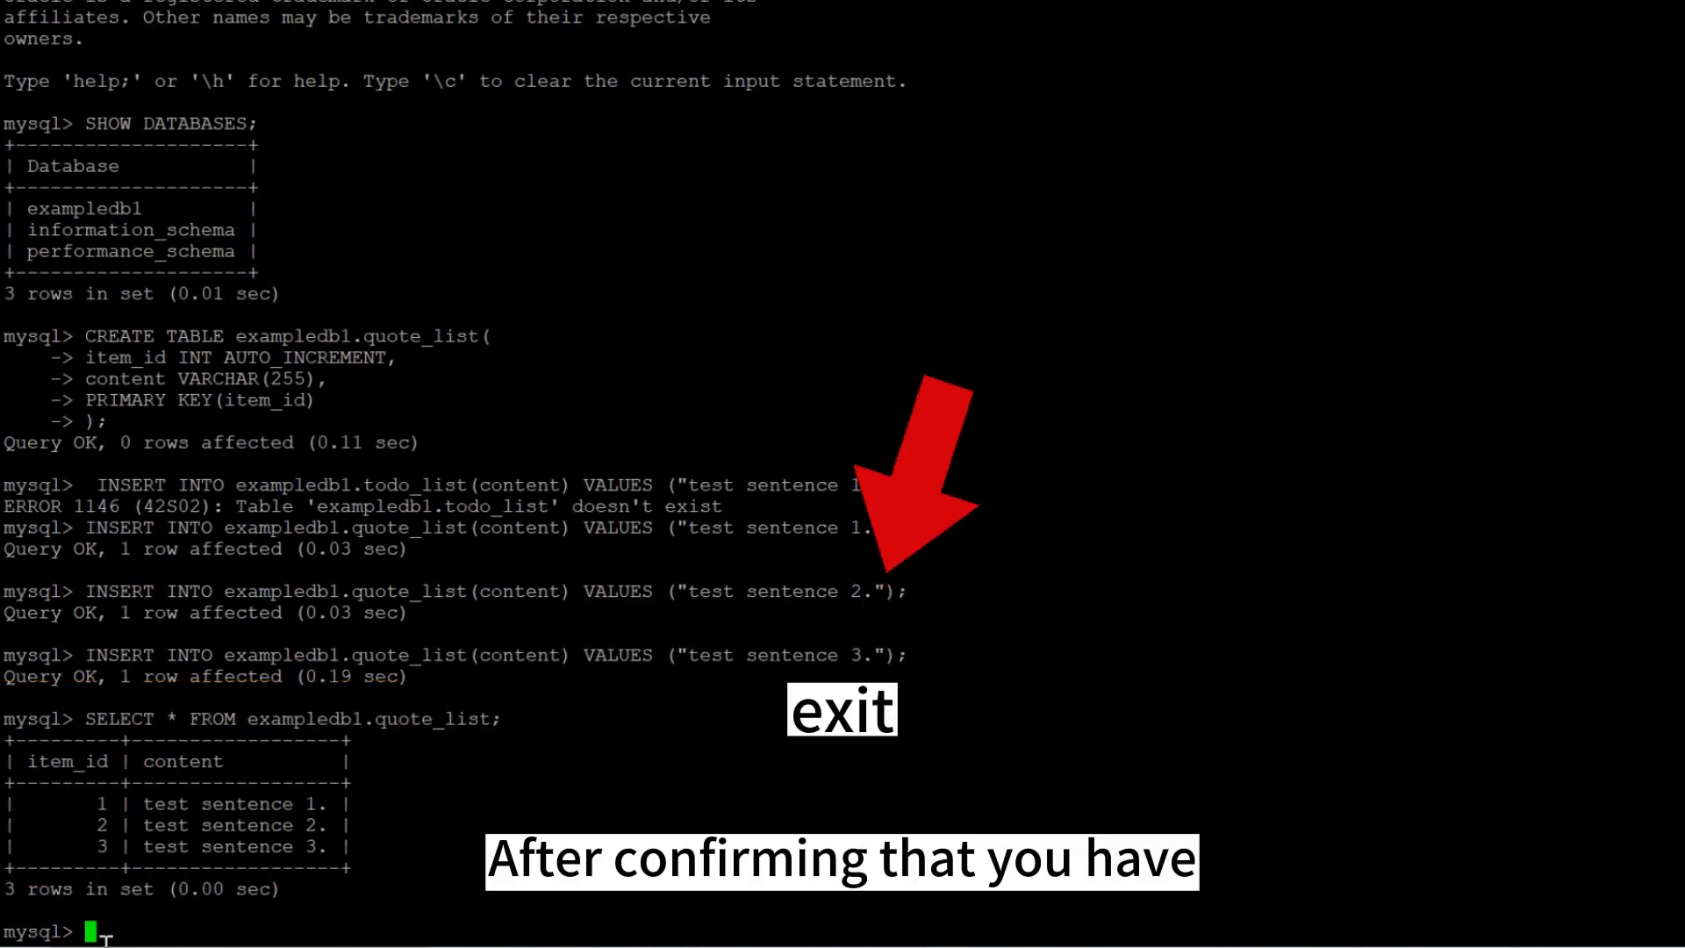
pyautogui.write('exit')
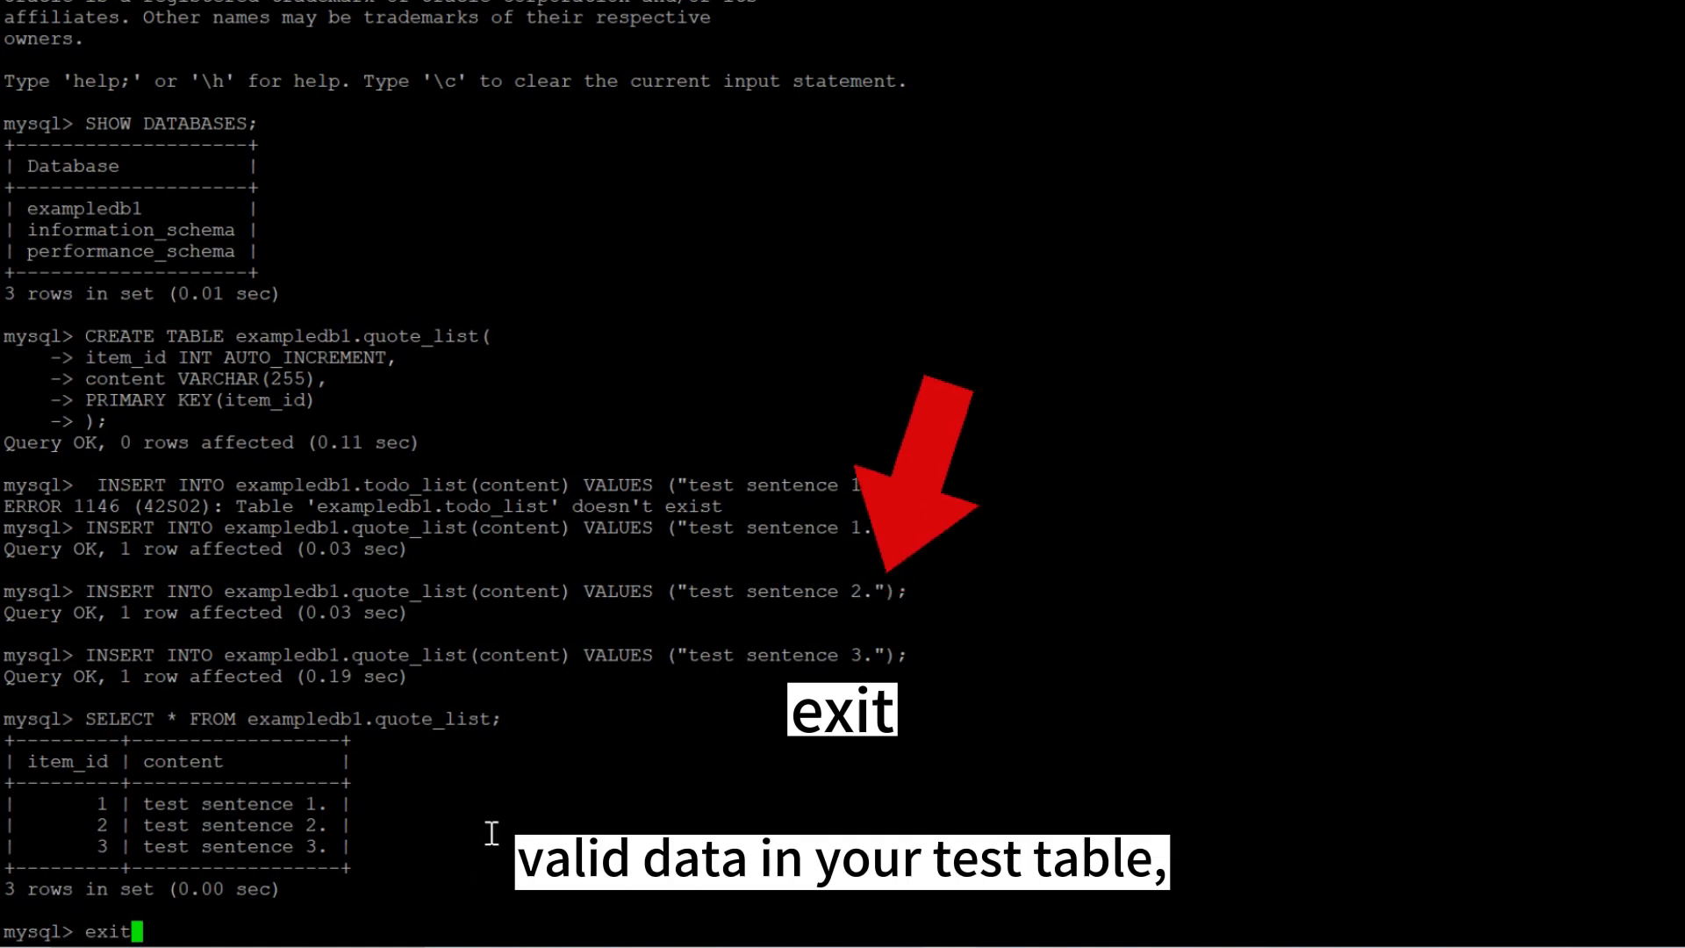
pyautogui.press('Return')
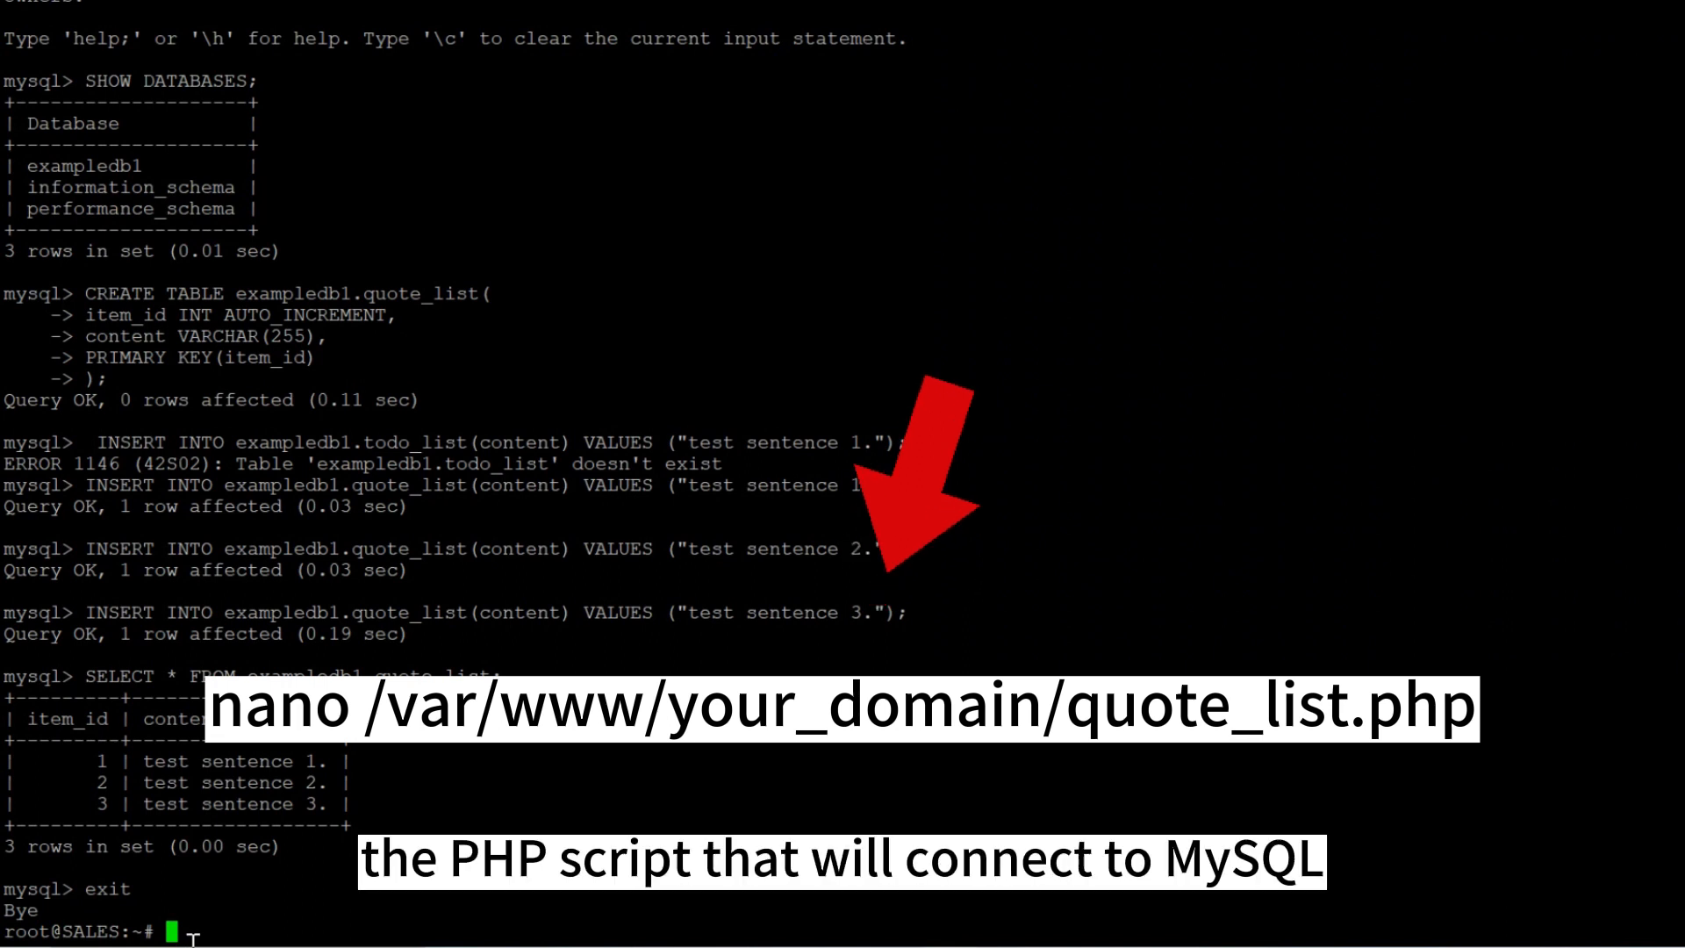
# Step: Write the PDO TODO-list script into /var/www/your_domain/quote_list.php using exampleuser's credentials
pyautogui.write('nano /var/www/your_domain/quote_list.php')
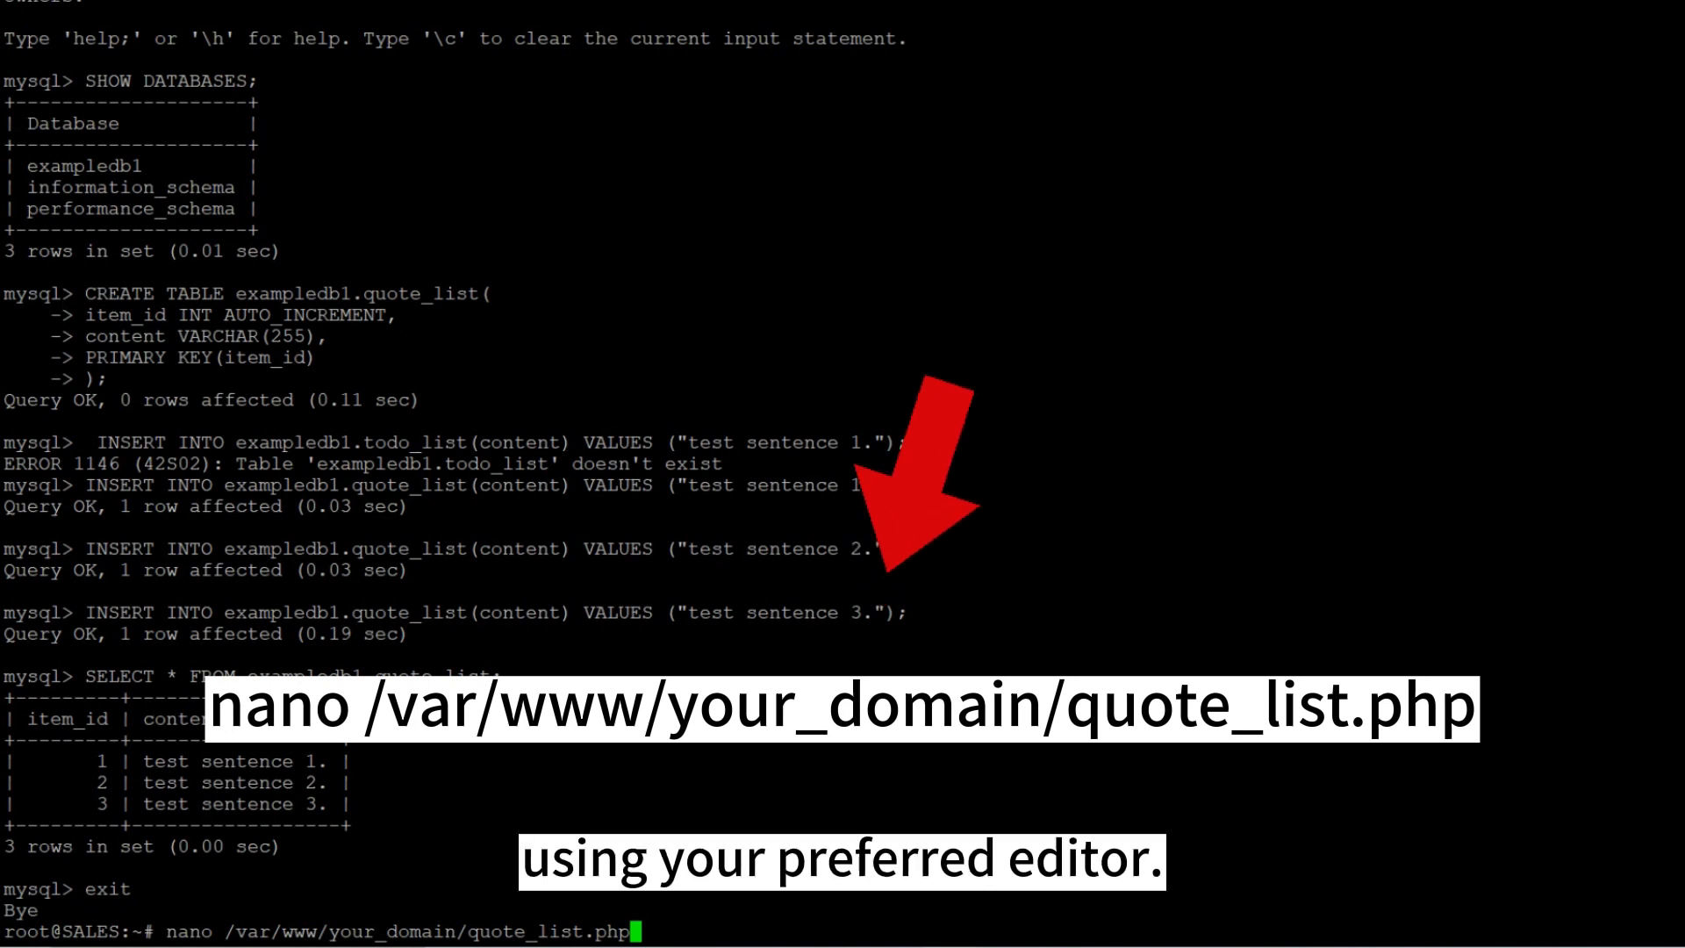
pyautogui.press('Return')
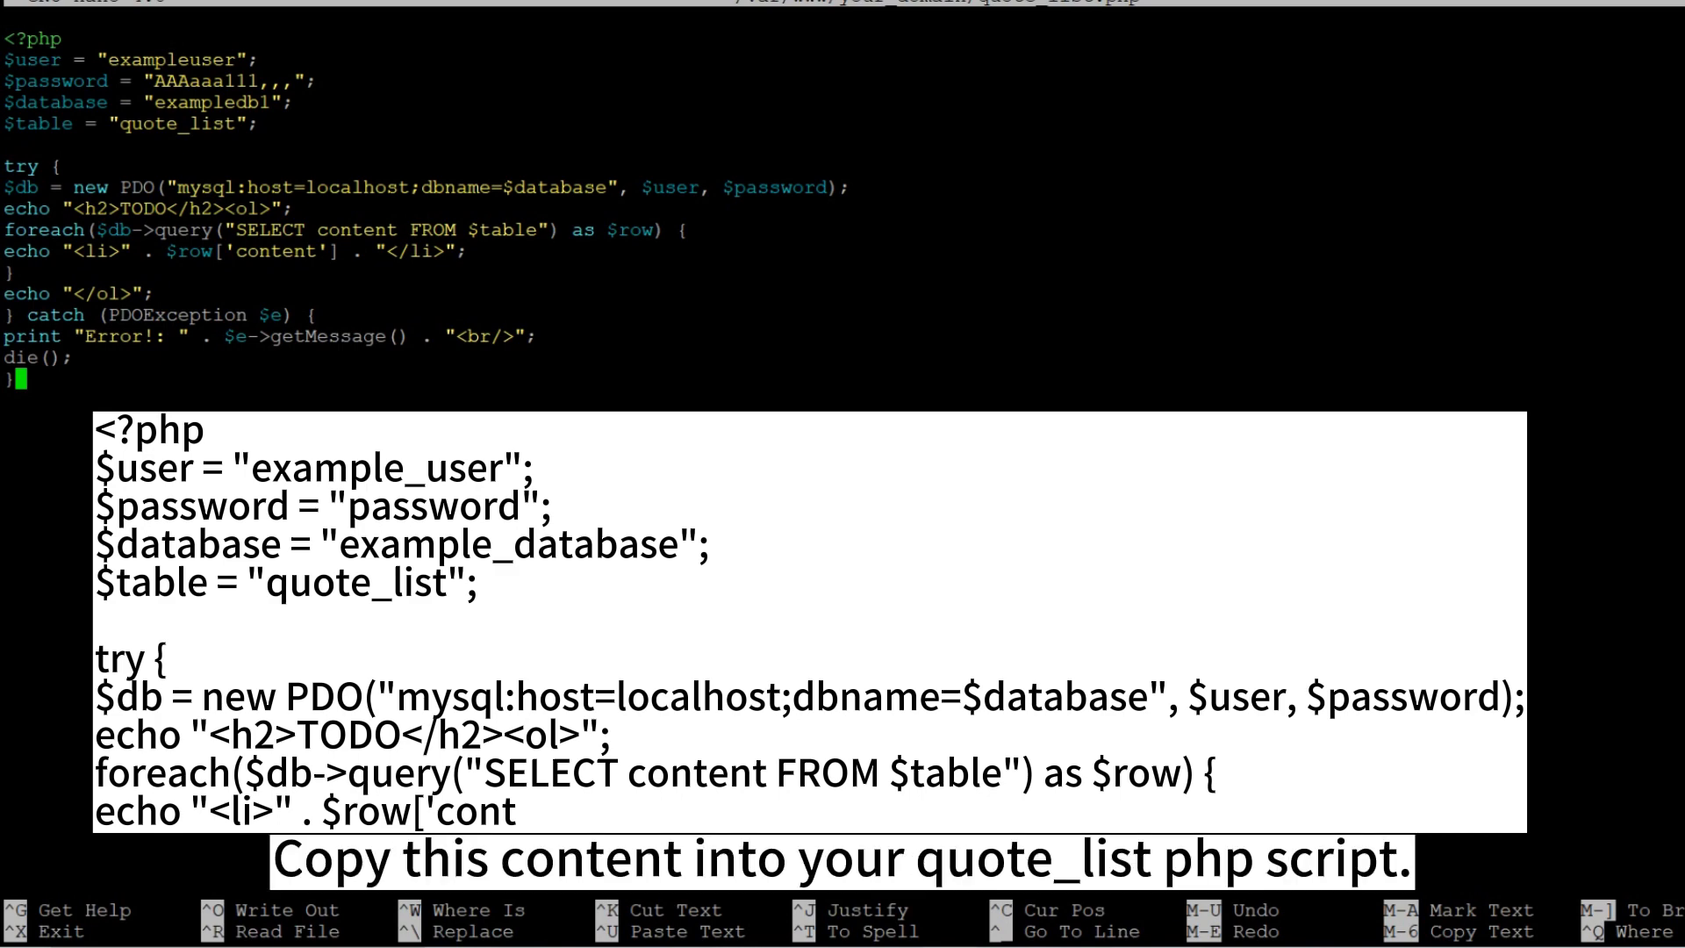
pyautogui.press('ctrl+x')
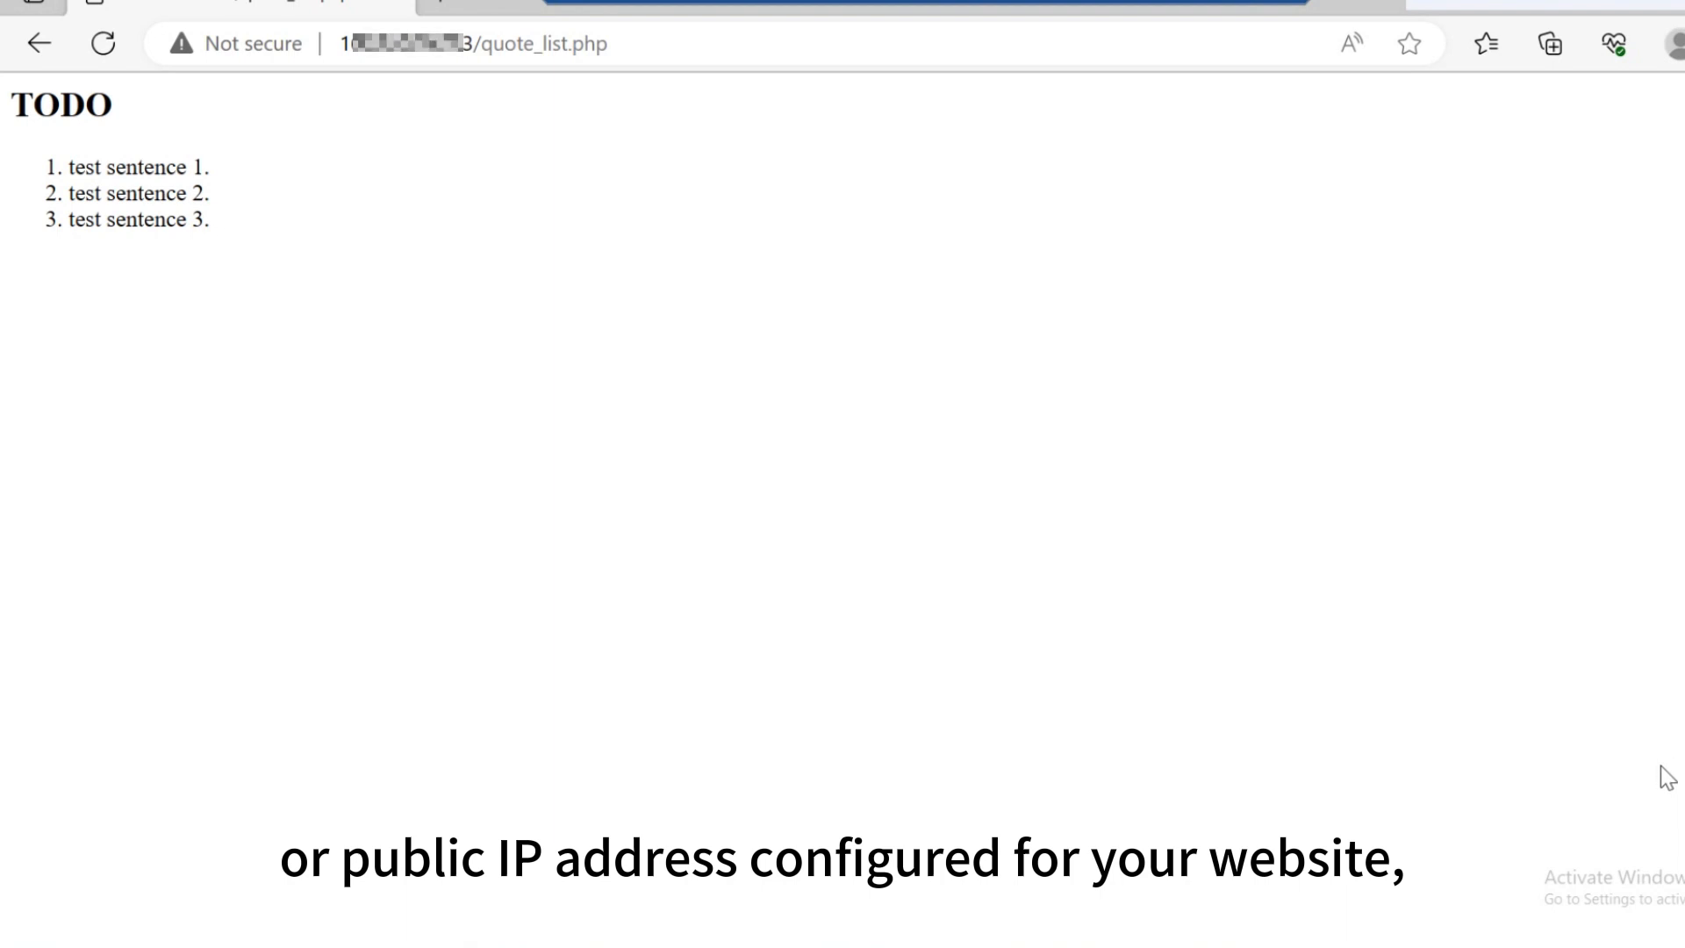
pyautogui.moveTo(1029, 482)
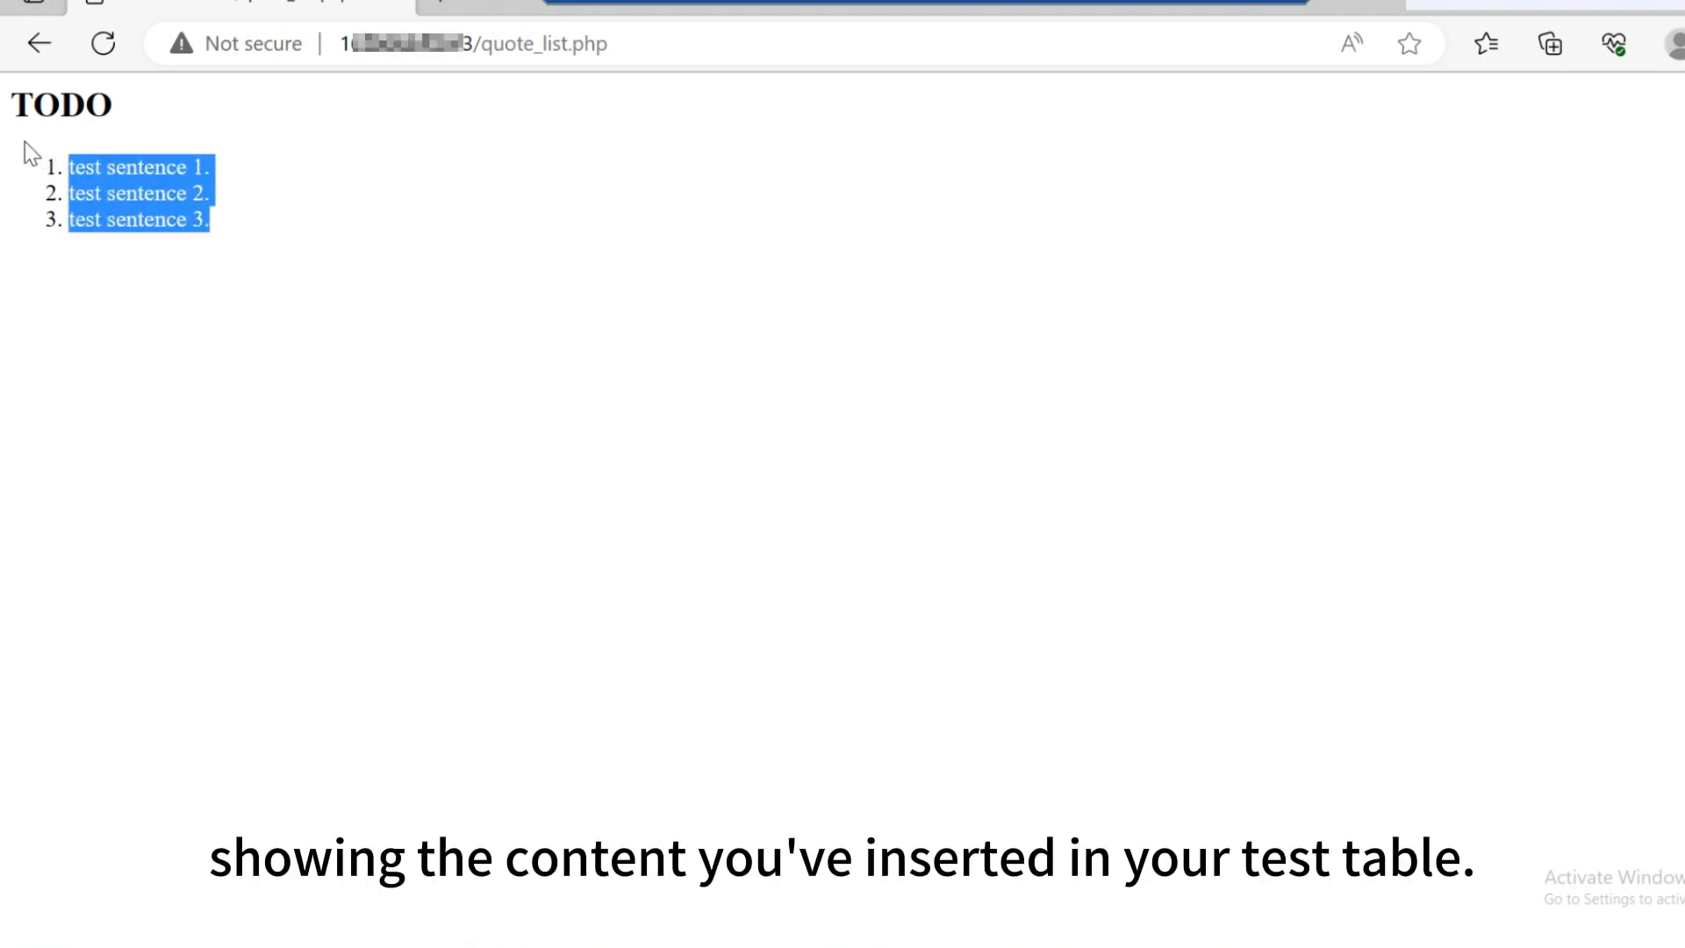
pyautogui.moveTo(339, 292)
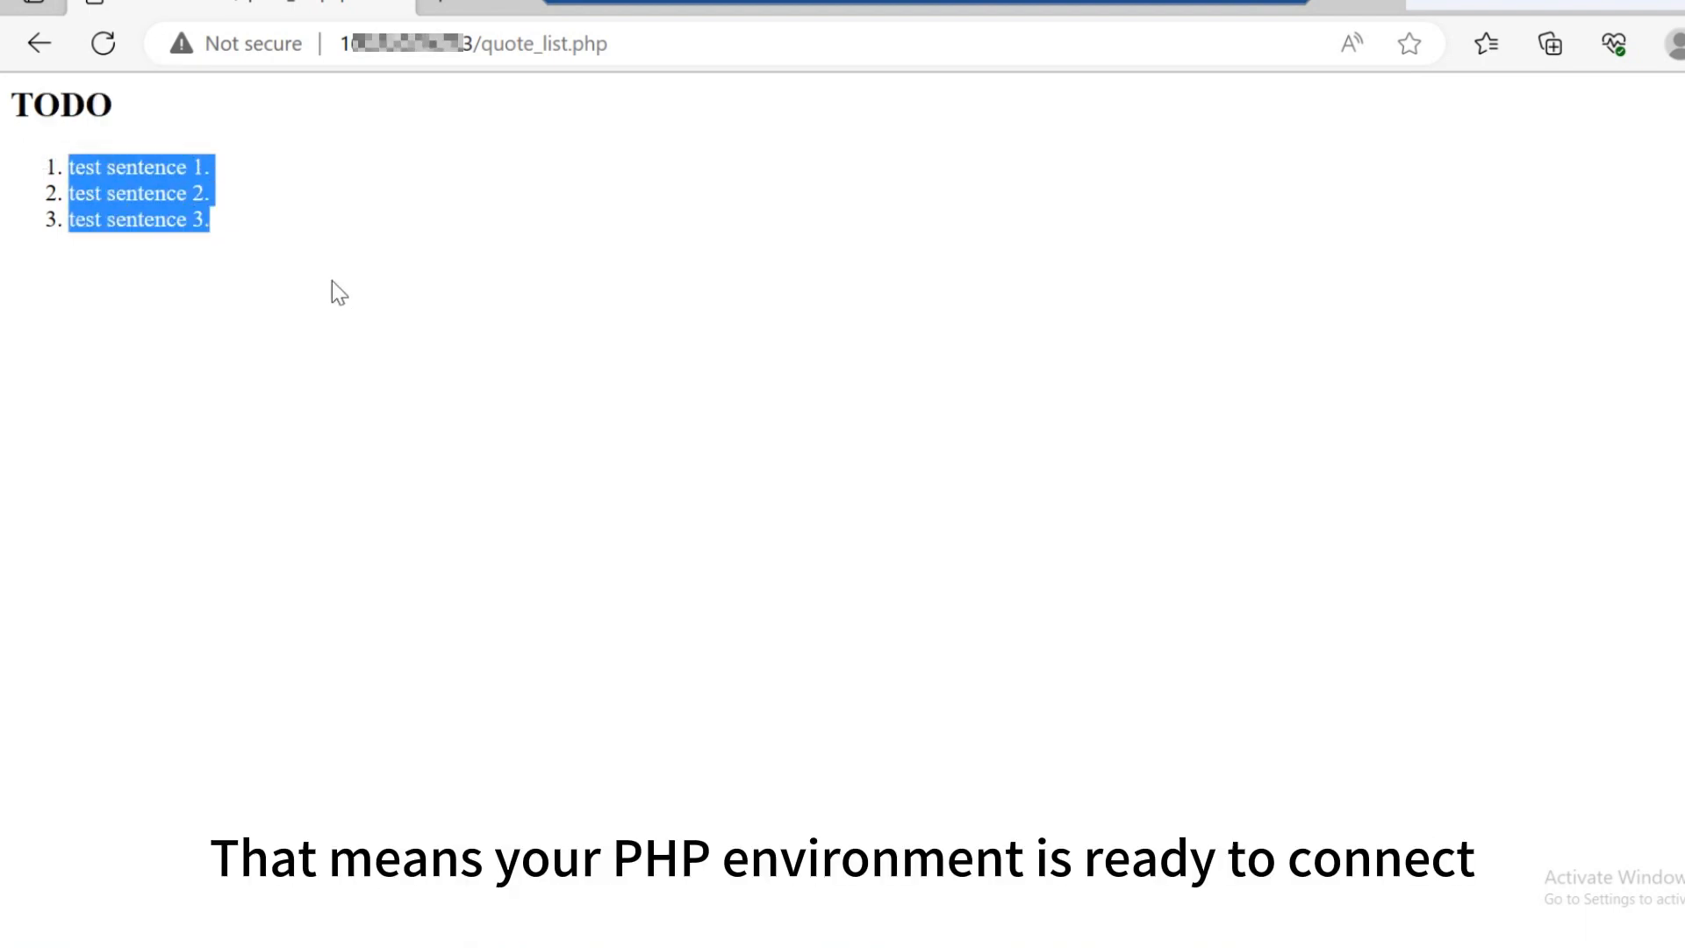